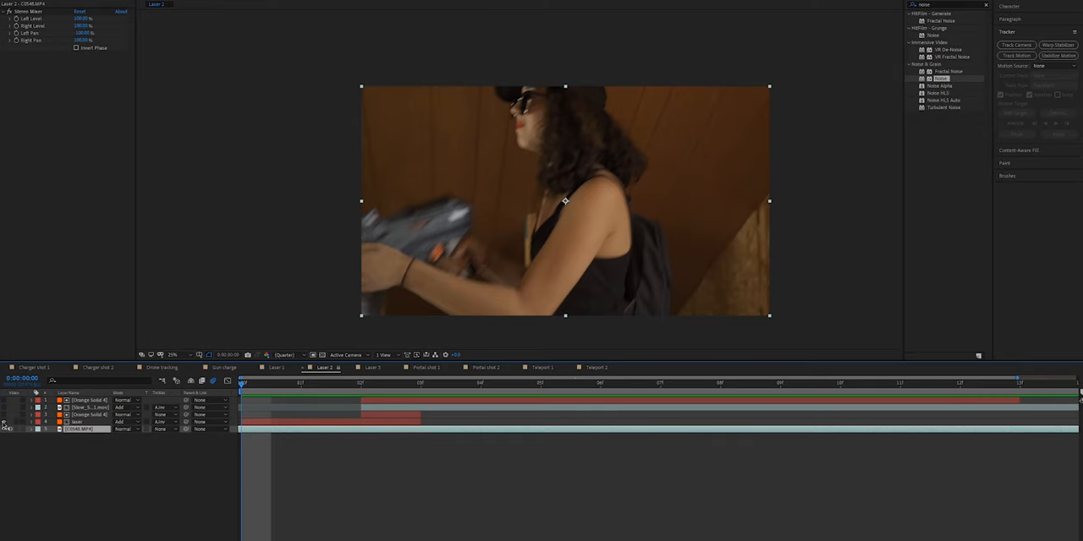
- Show the laser layer, move to the firing frame, and select Slow_Sparks_01.mov to see its Fast Box Blur
{"action": "left_click", "coordinate": [421, 384]}
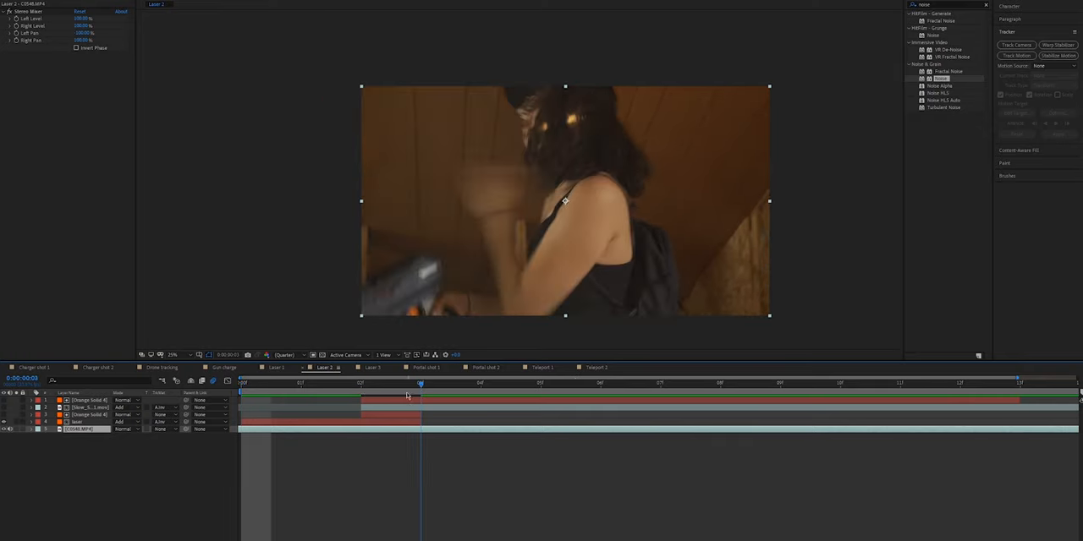
{"action": "left_click", "coordinate": [359, 384]}
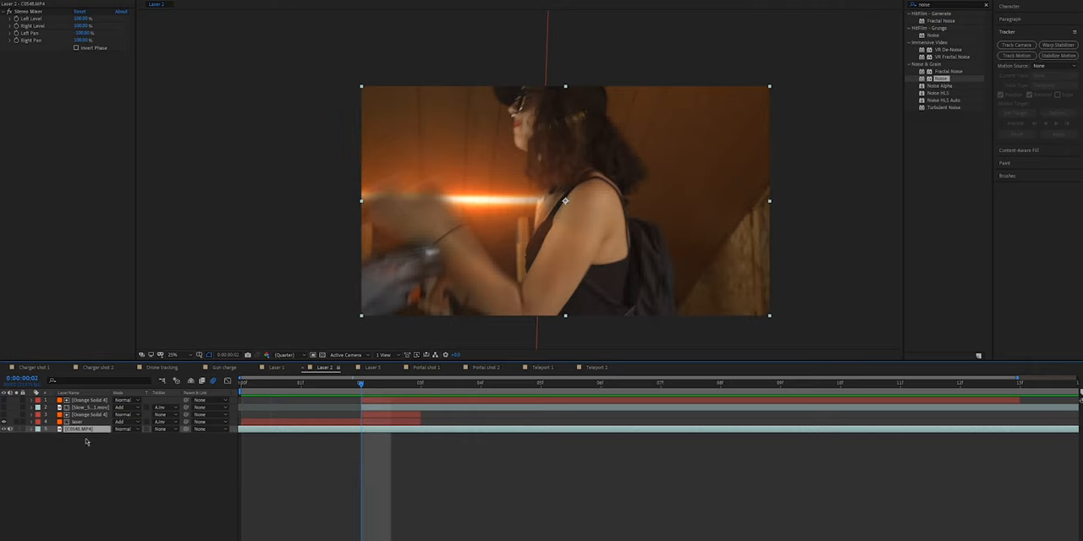
{"action": "left_click", "coordinate": [77, 422]}
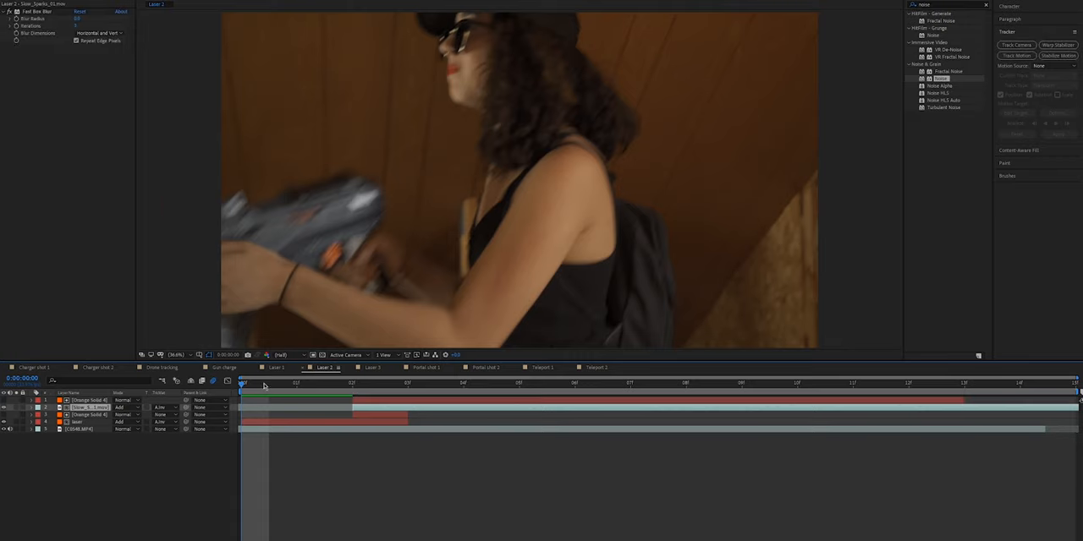
- Scrub Laser 2 from the laser hit through spark fade-out, then return to the start
{"action": "left_click", "coordinate": [463, 383]}
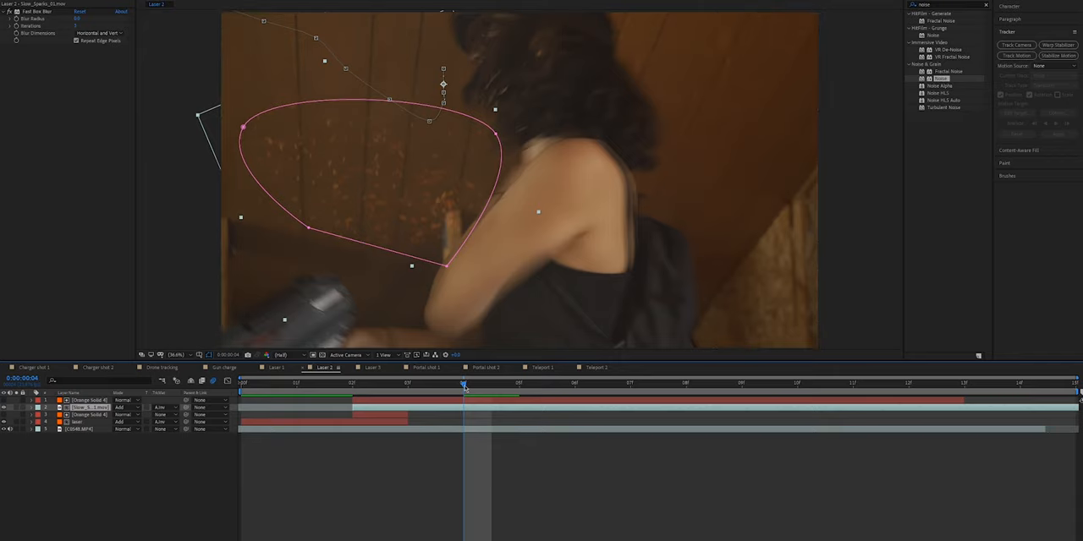
{"action": "left_click", "coordinate": [351, 383]}
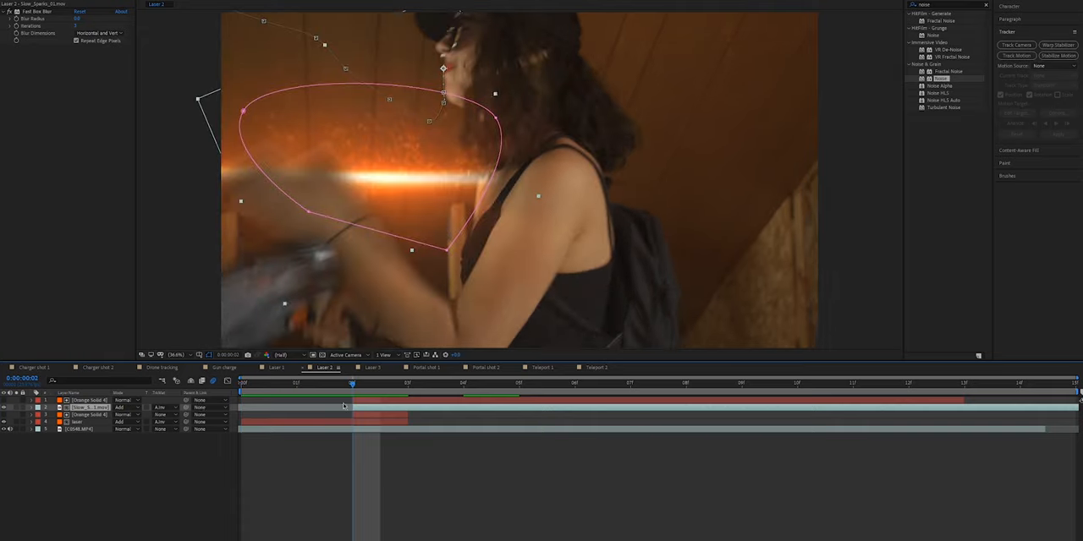
{"action": "mouse_move", "coordinate": [478, 170]}
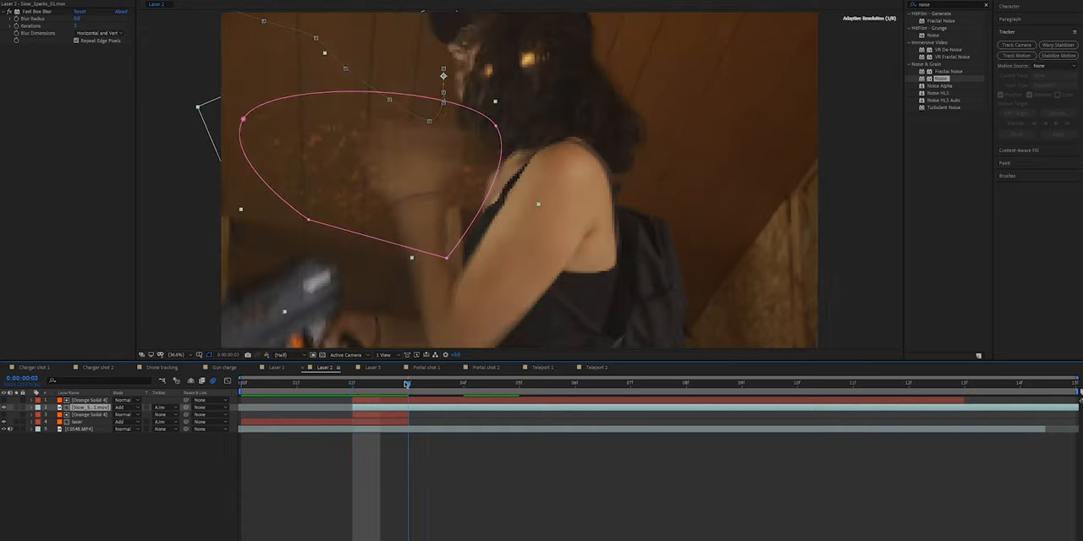
{"action": "left_click", "coordinate": [685, 383]}
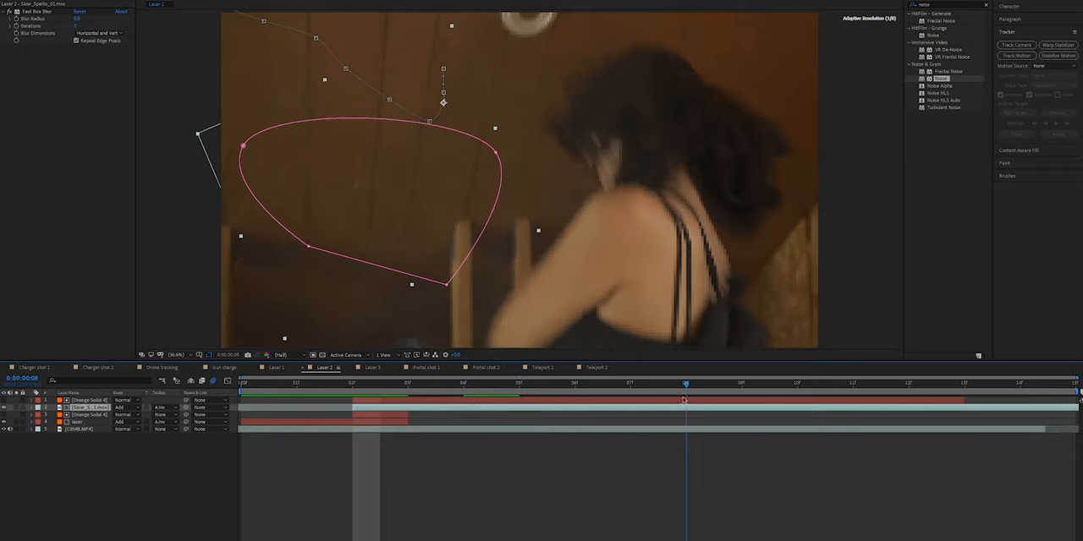
{"action": "left_click", "coordinate": [519, 383]}
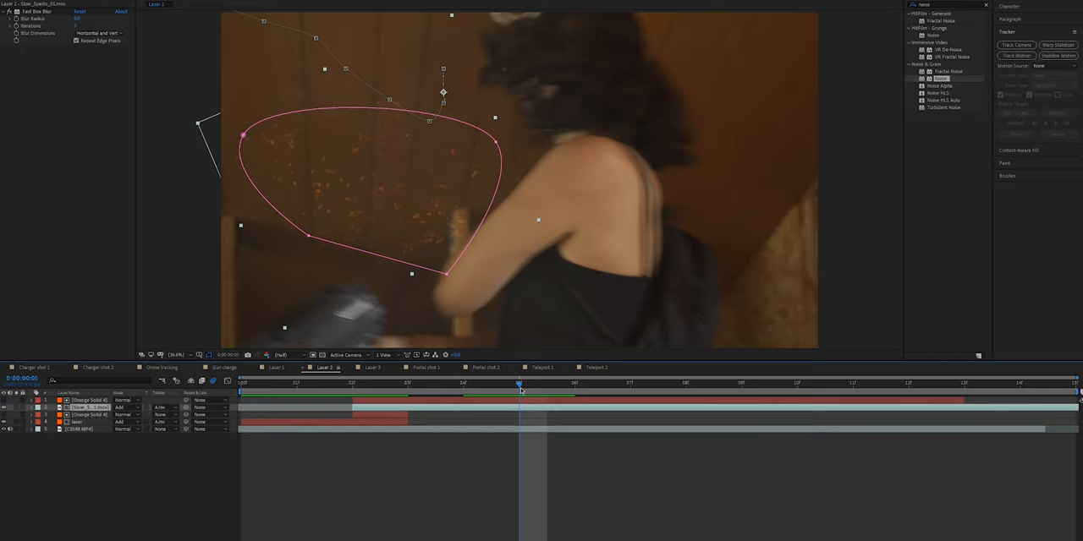
{"action": "left_click", "coordinate": [796, 383]}
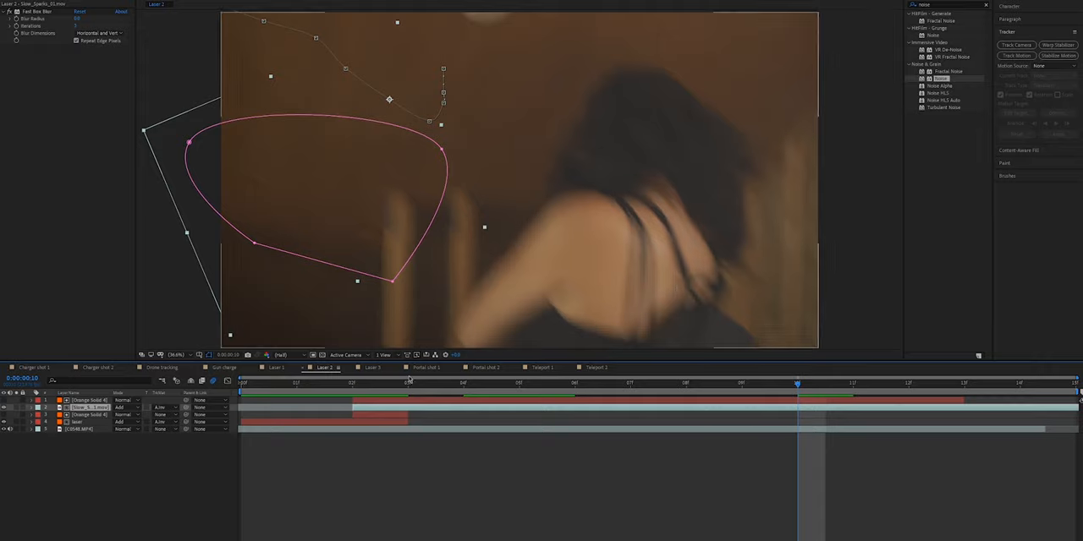
{"action": "left_click", "coordinate": [241, 383]}
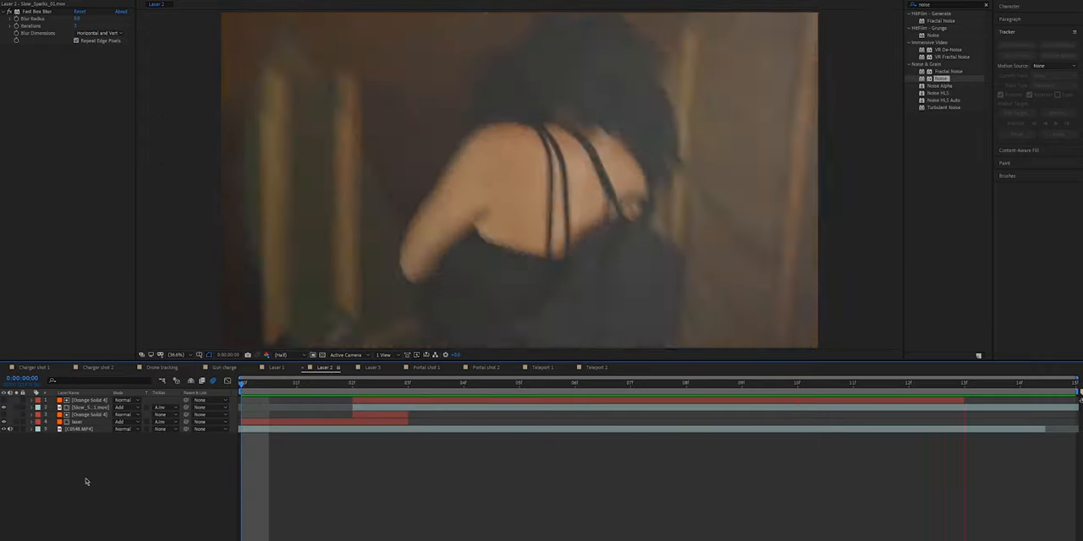
- Open the Laser 3 comp and move the playhead to where Deep Orange Solid 1 begins
{"action": "left_click", "coordinate": [372, 367]}
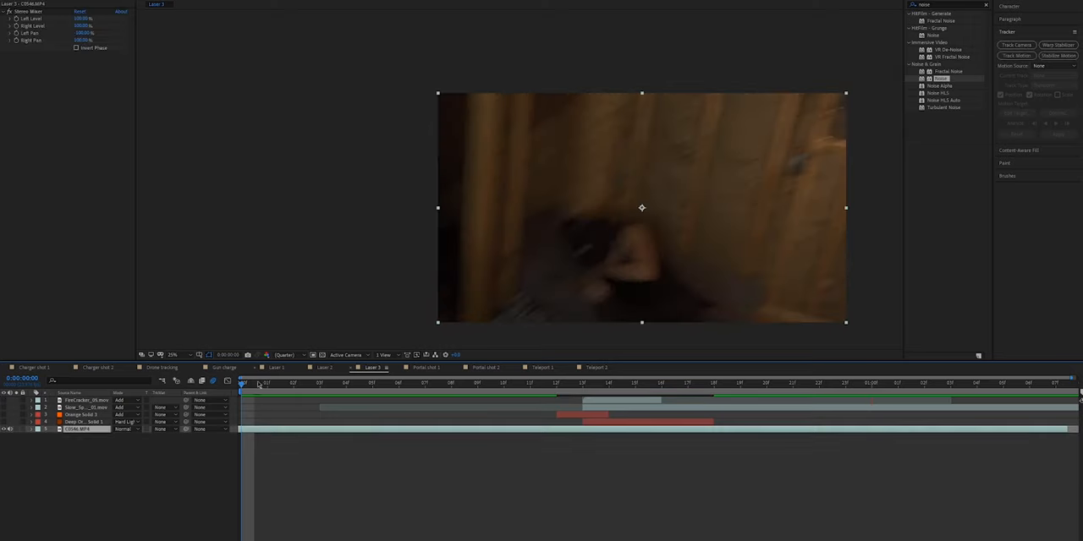
{"action": "left_click", "coordinate": [530, 385]}
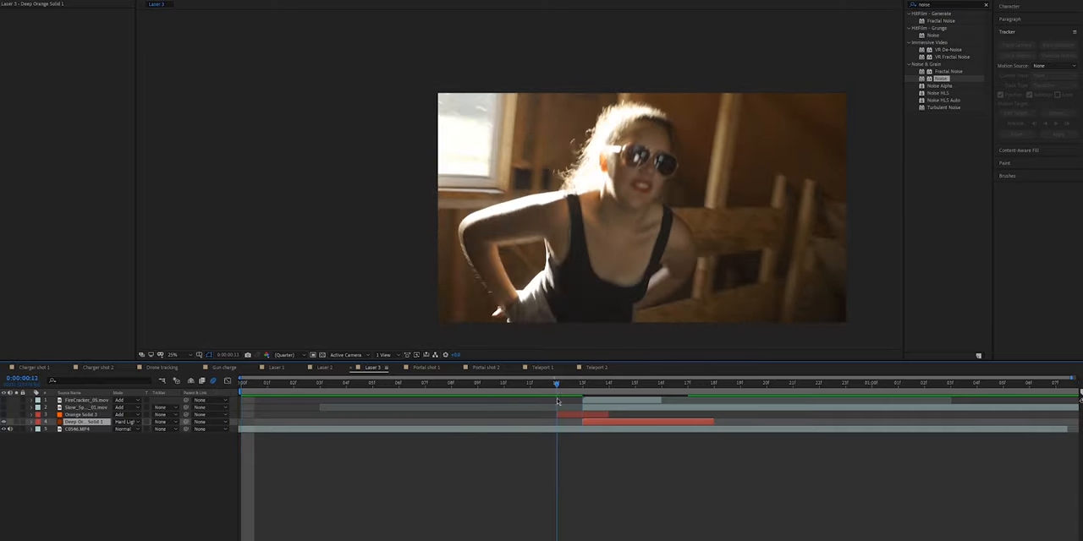
- Scrub frames 12–16 around the chest hit, then view Orange Solid 3's Saber and Glow effects
{"action": "left_click", "coordinate": [582, 386]}
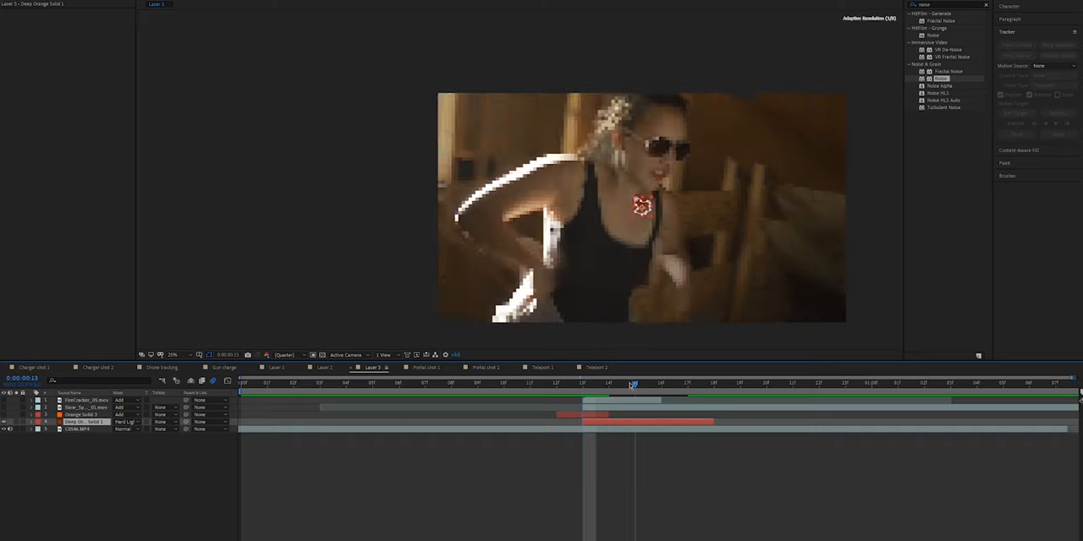
{"action": "left_click", "coordinate": [609, 385]}
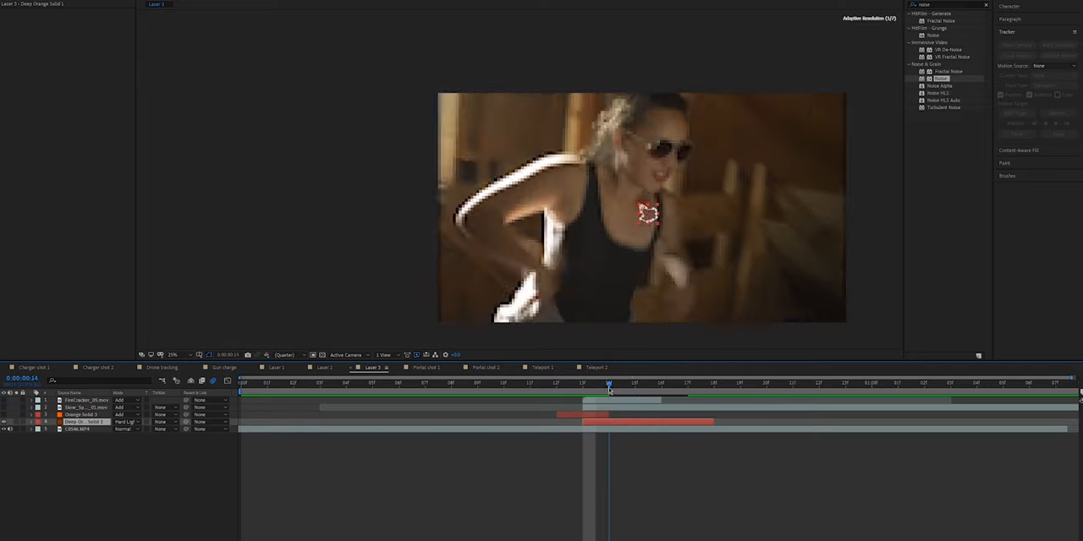
{"action": "left_click", "coordinate": [556, 386]}
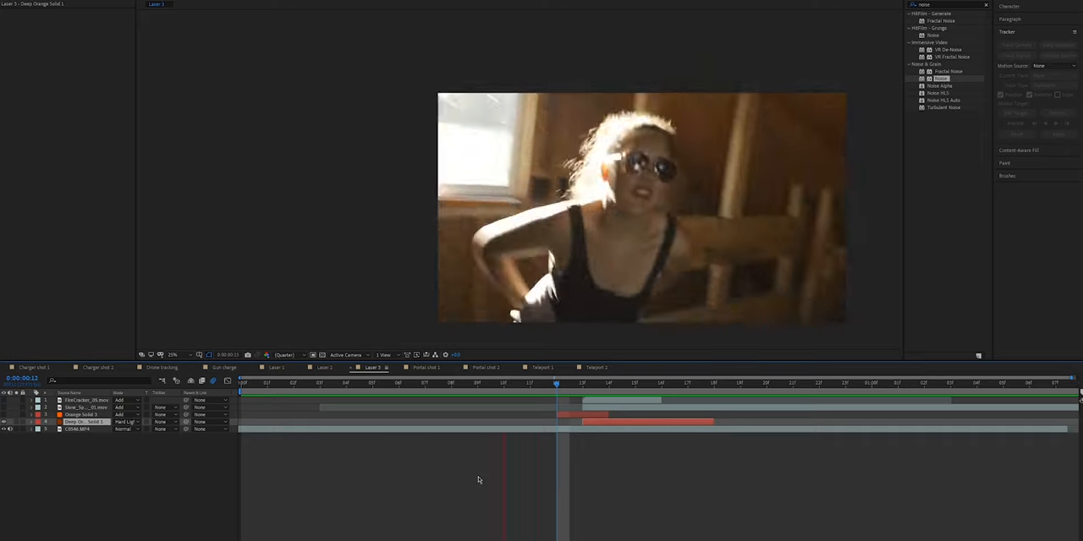
{"action": "left_click", "coordinate": [634, 384]}
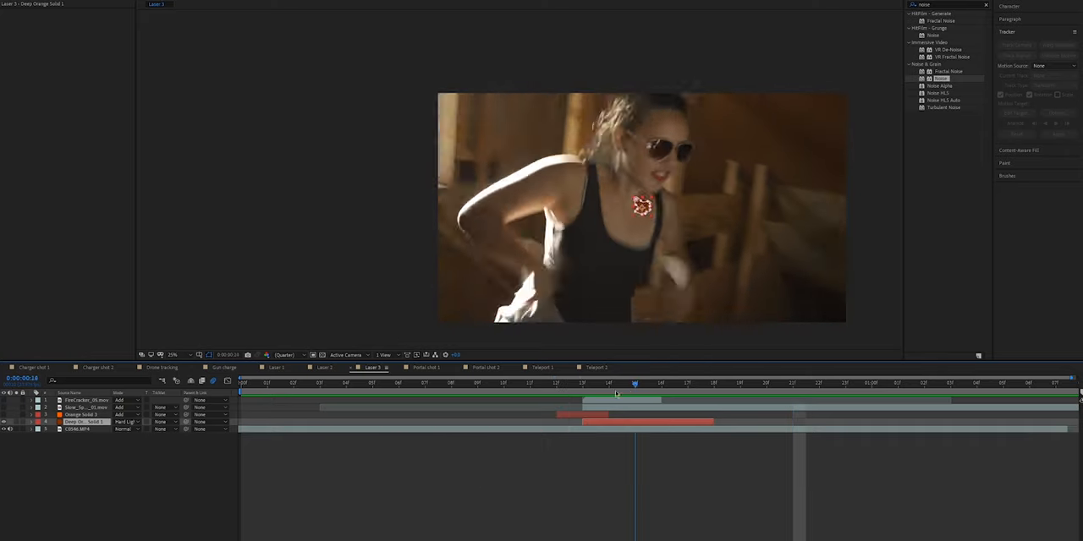
{"action": "left_click", "coordinate": [557, 384]}
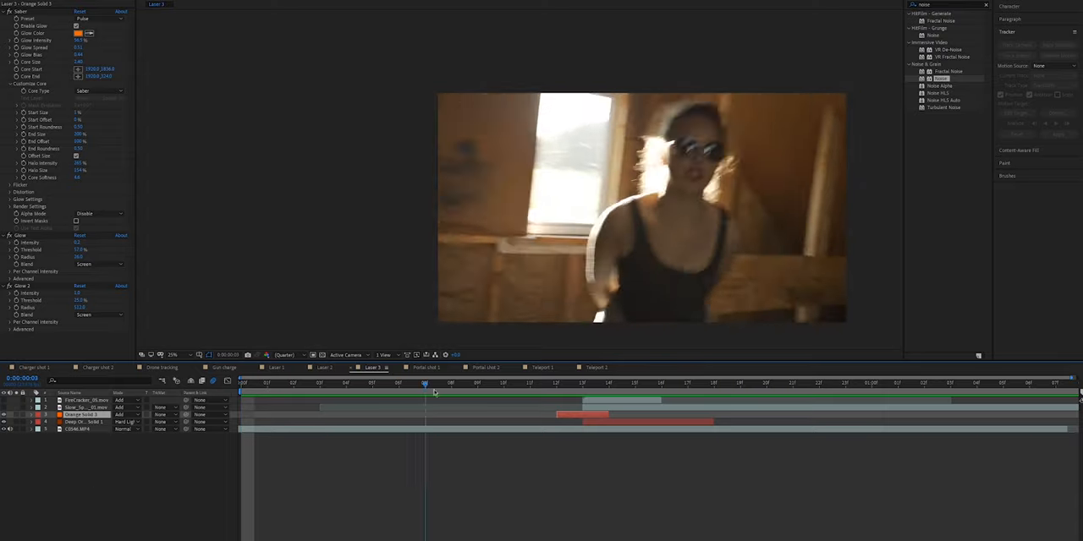
- Select Slow_Sparks_01.mov in Laser 3 and move the playhead before the chest hit
{"action": "left_click", "coordinate": [609, 384]}
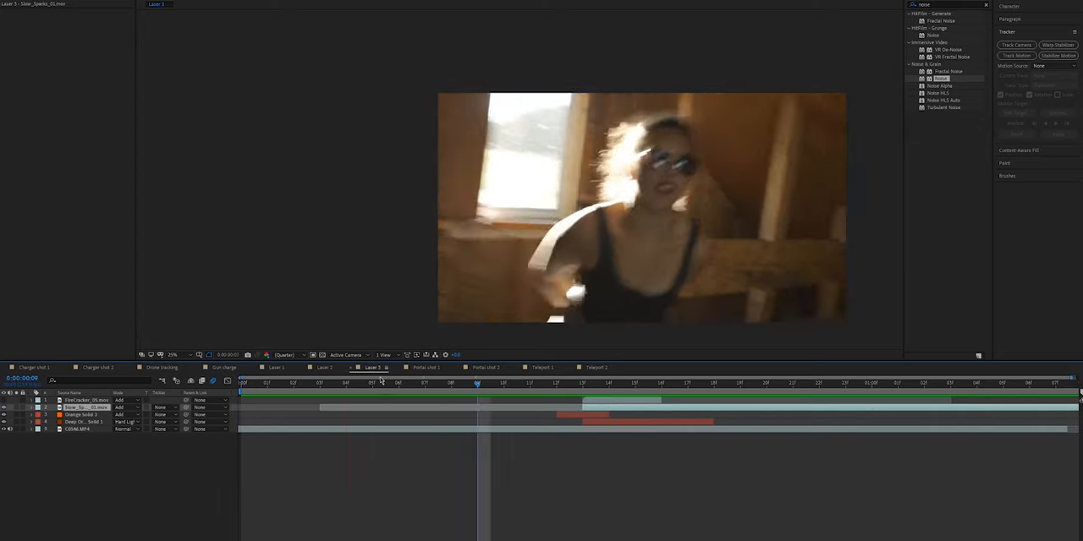
- Go to the hit frame to view the Slow_Sparks_01.mov mask path
{"action": "left_click", "coordinate": [584, 385]}
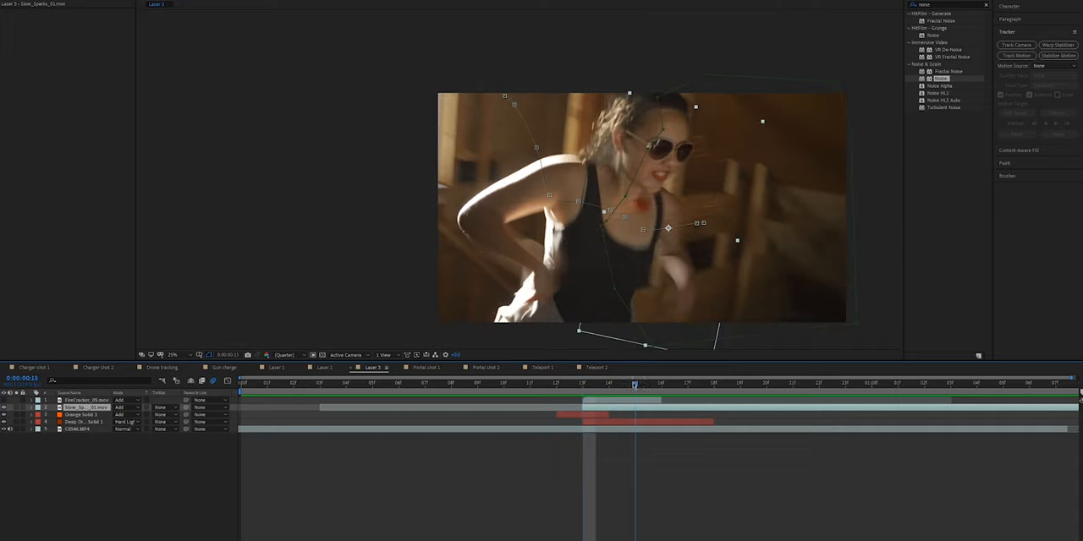
{"action": "left_click", "coordinate": [819, 385]}
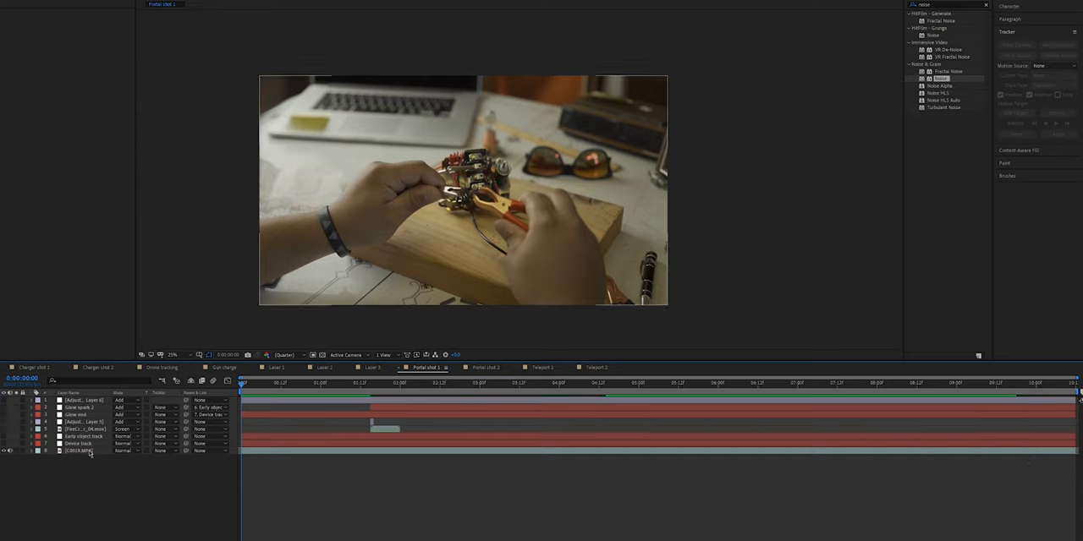
- In Portal shot 1, turn on the Device track and Early object track layers
{"action": "left_click", "coordinate": [78, 444]}
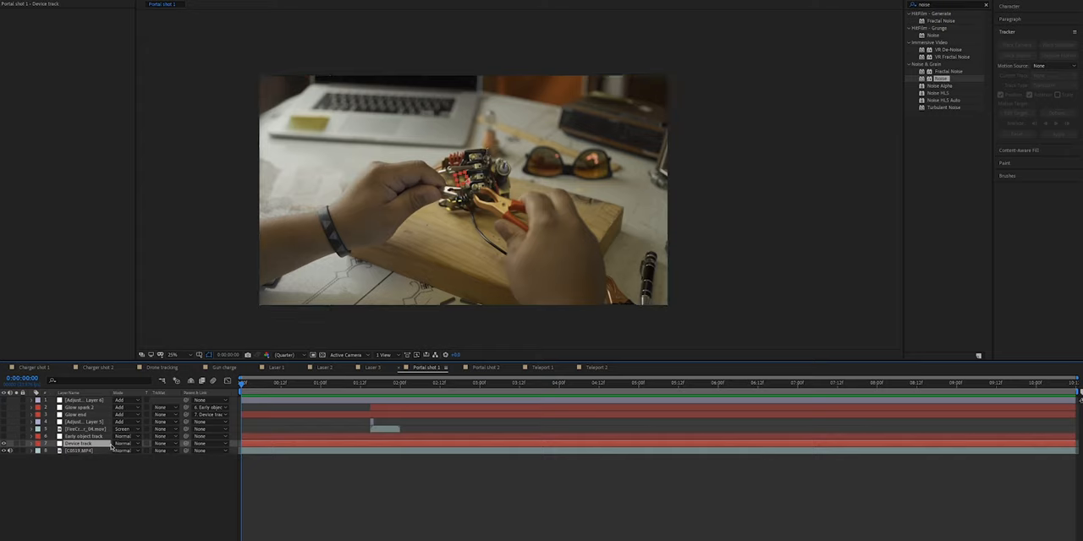
{"action": "left_click", "coordinate": [303, 383]}
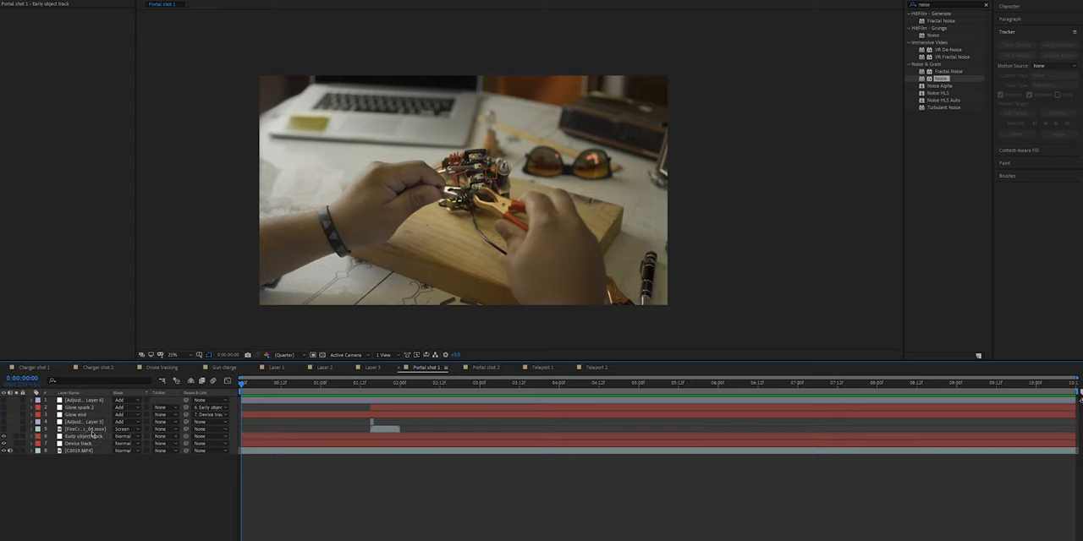
- Enable the FireCracker layer to flash its spark burst on the device
{"action": "left_click", "coordinate": [85, 429]}
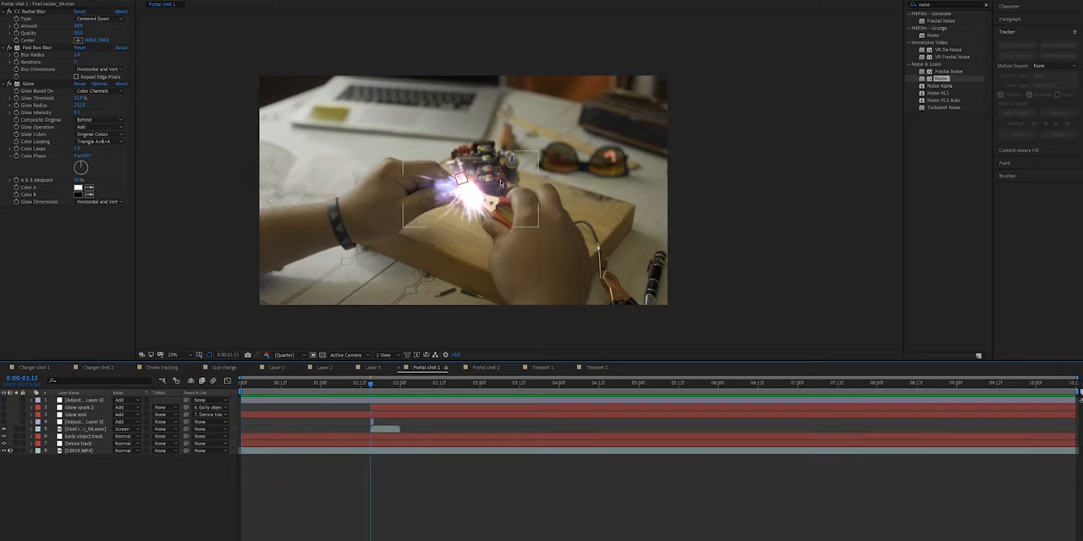
{"action": "mouse_move", "coordinate": [483, 204]}
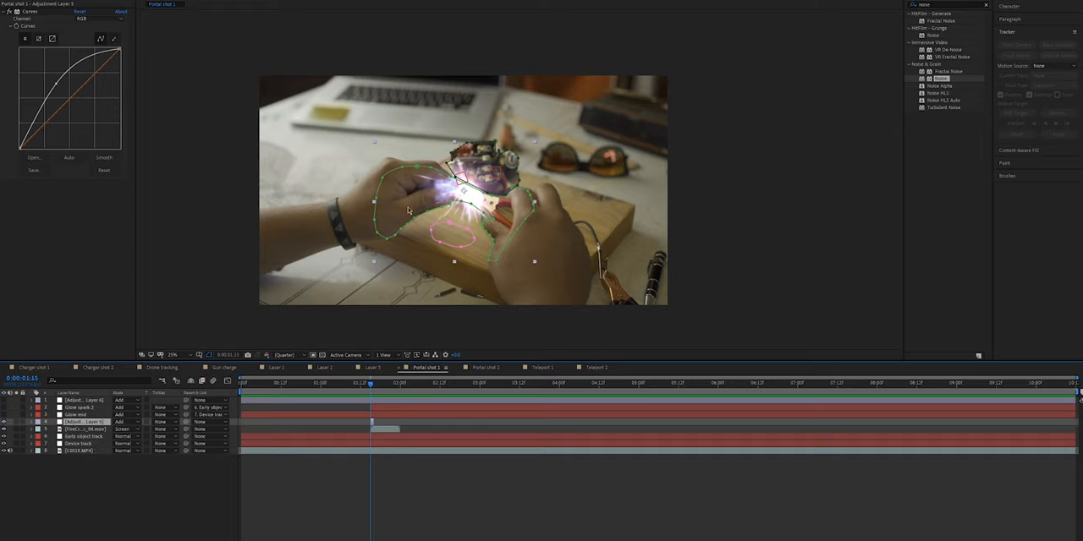
{"action": "mouse_move", "coordinate": [453, 235]}
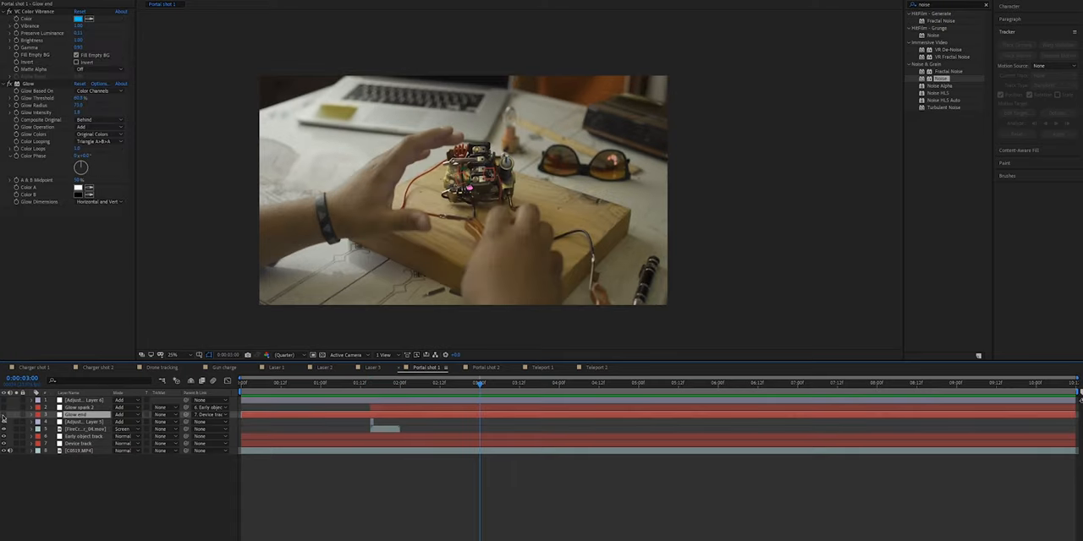
- Turn on the Glow spark layers and inspect Glow spark 2's Color Vibrance, Glow and Fast Box Blur
{"action": "left_click", "coordinate": [880, 382]}
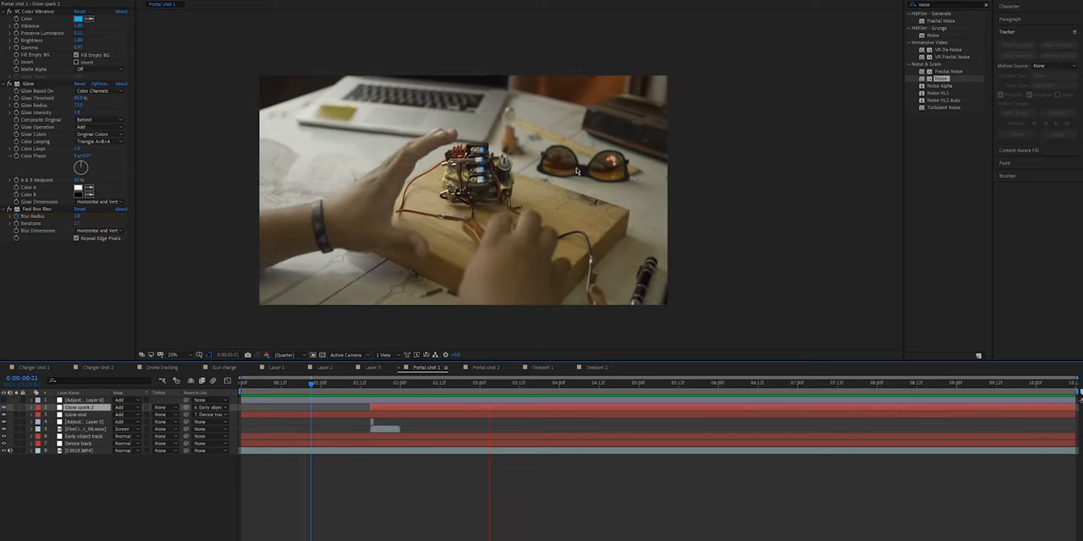
{"action": "left_click", "coordinate": [802, 382]}
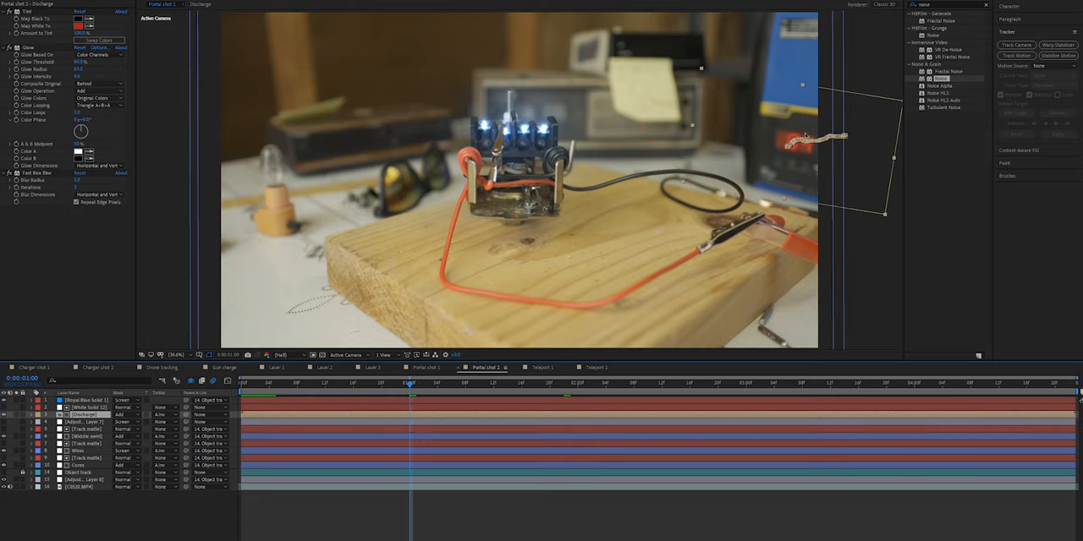
{"action": "mouse_move", "coordinate": [790, 240]}
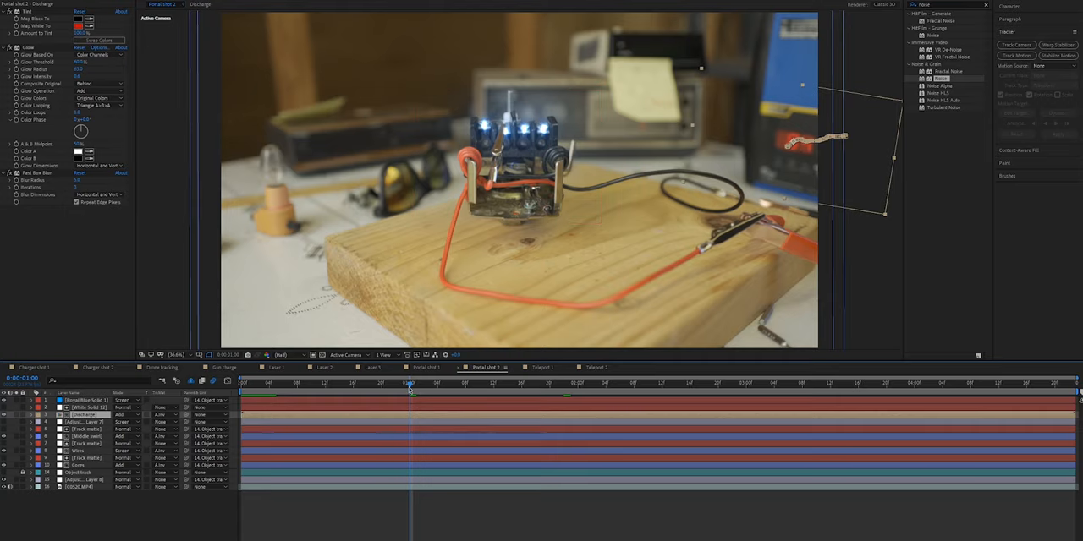
{"action": "mouse_move", "coordinate": [773, 110]}
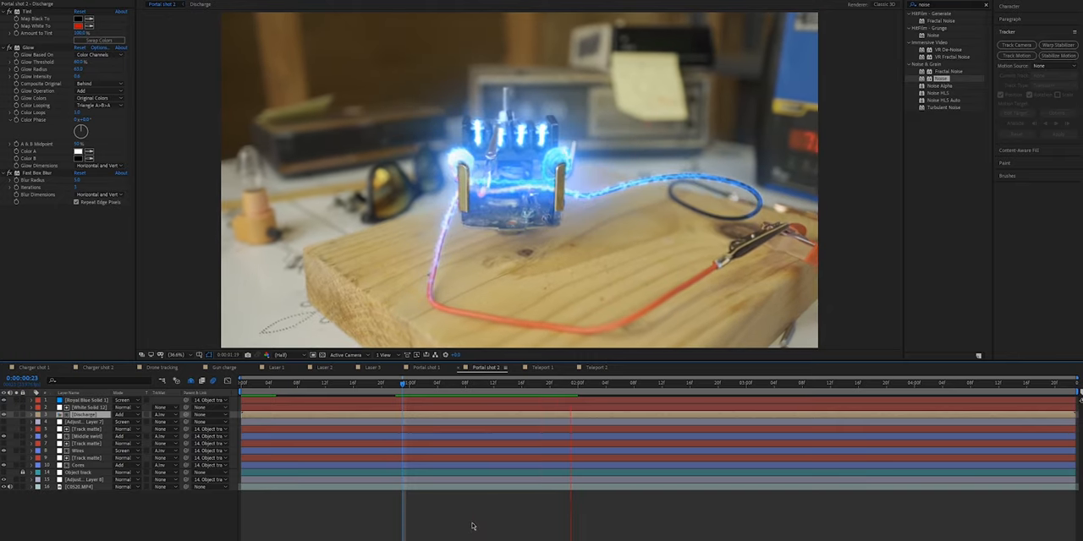
- Select the Cores layer to show its Saber, two Glows and Fast Box Blur
{"action": "left_click", "coordinate": [582, 383]}
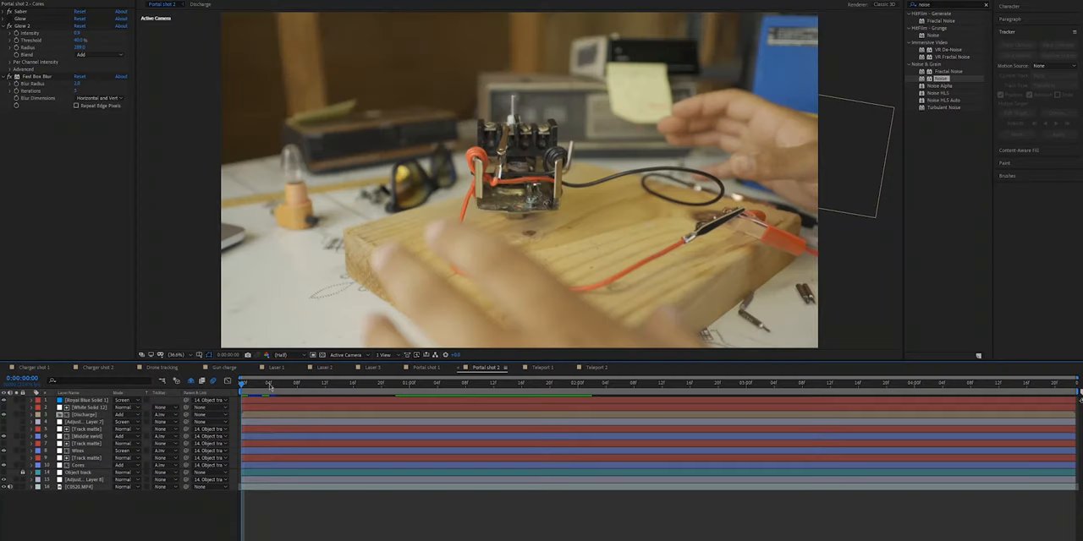
{"action": "left_click", "coordinate": [493, 385]}
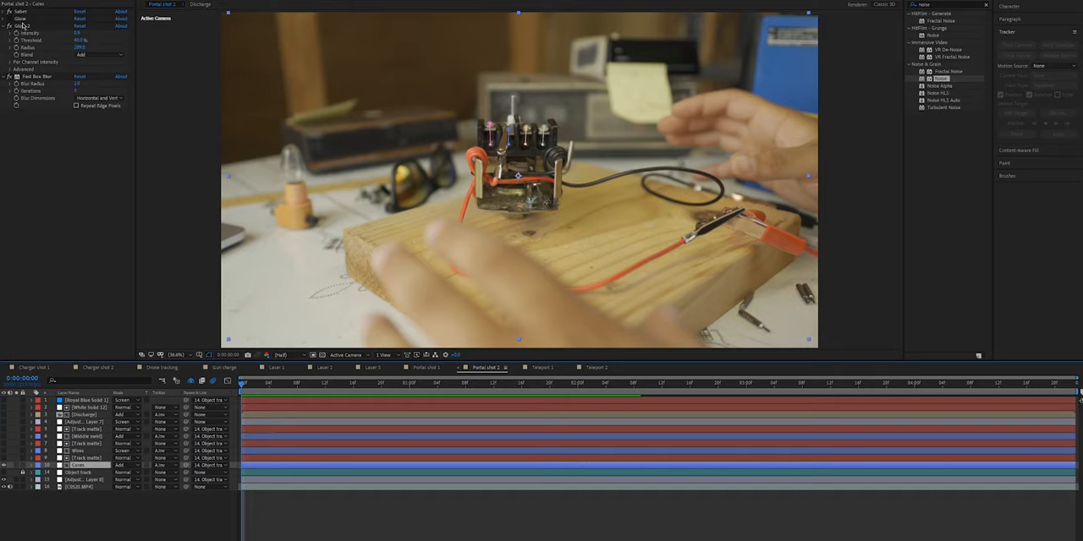
{"action": "mouse_move", "coordinate": [89, 505]}
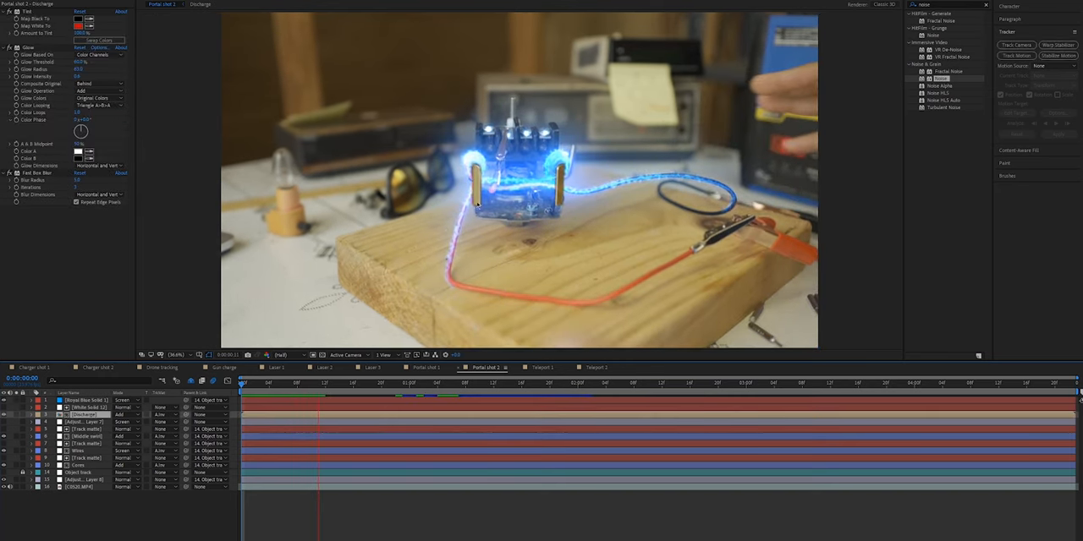
- Advance the Portal shot 2 playhead to see the blue discharge glowing around the device
{"action": "left_click", "coordinate": [337, 383]}
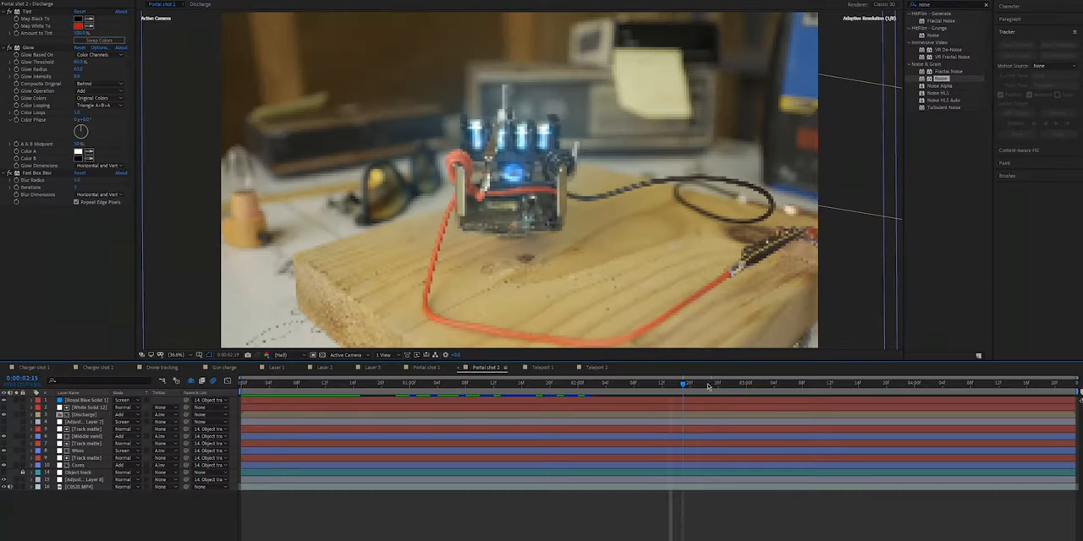
- Move Portal shot 2 to 0:00:02:15 and select the Royal Blue Solid 1 layer
{"action": "left_click", "coordinate": [907, 383]}
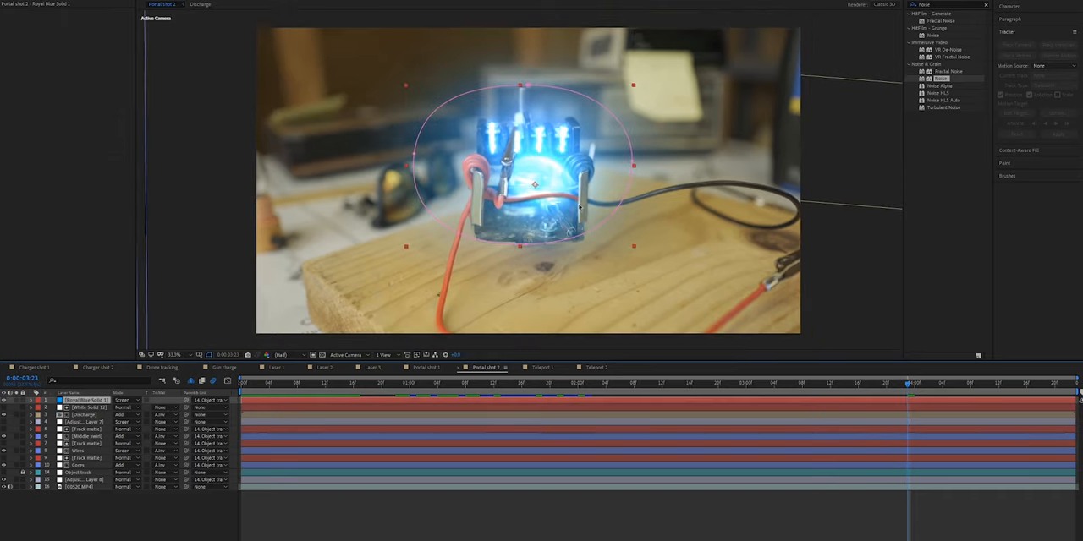
{"action": "mouse_move", "coordinate": [417, 214]}
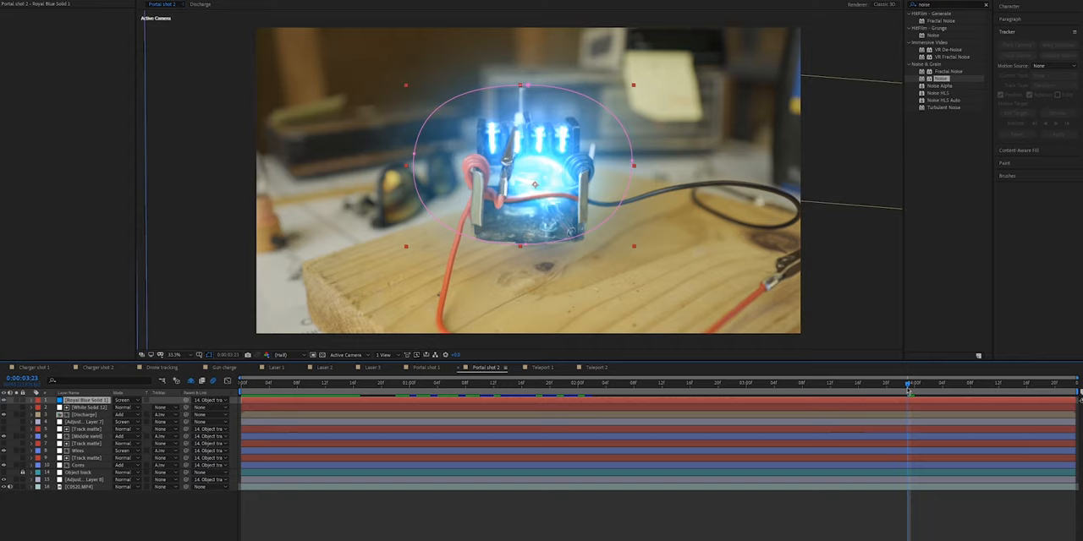
- Switch the Timeline to the Teleport 1 composition
{"action": "left_click", "coordinate": [541, 367]}
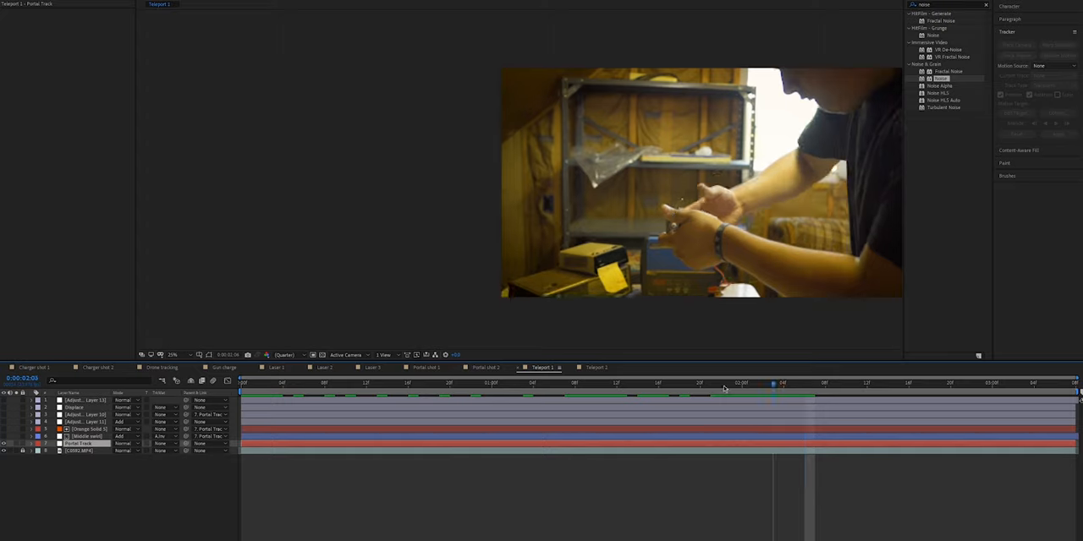
- Scrub Teleport 1, check Adjustment Layer 11's Optical Flares, then select Adjustment Layer 10
{"action": "left_click", "coordinate": [574, 384]}
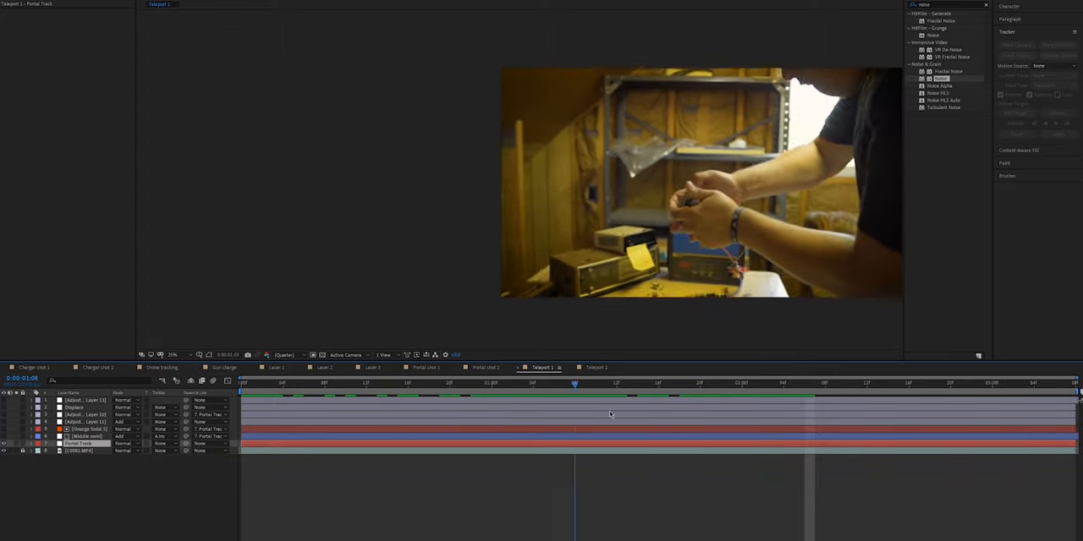
{"action": "left_click", "coordinate": [899, 383]}
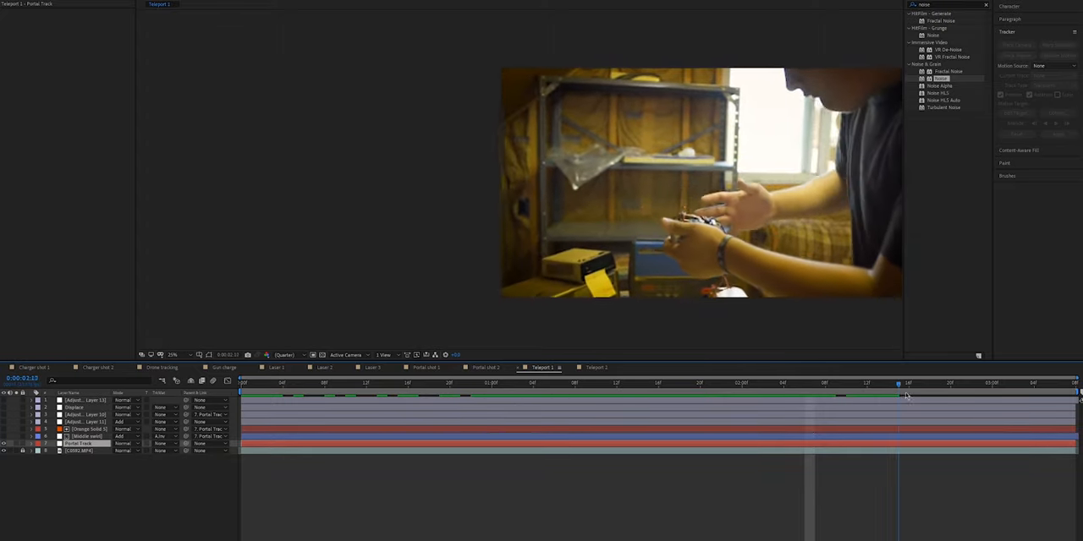
{"action": "left_click", "coordinate": [720, 383]}
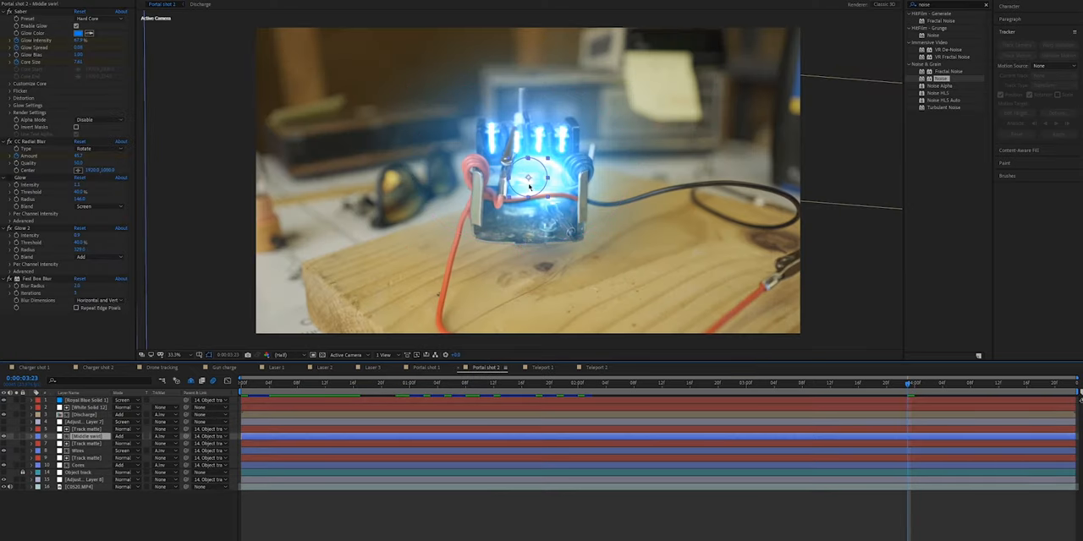
{"action": "left_click", "coordinate": [542, 367]}
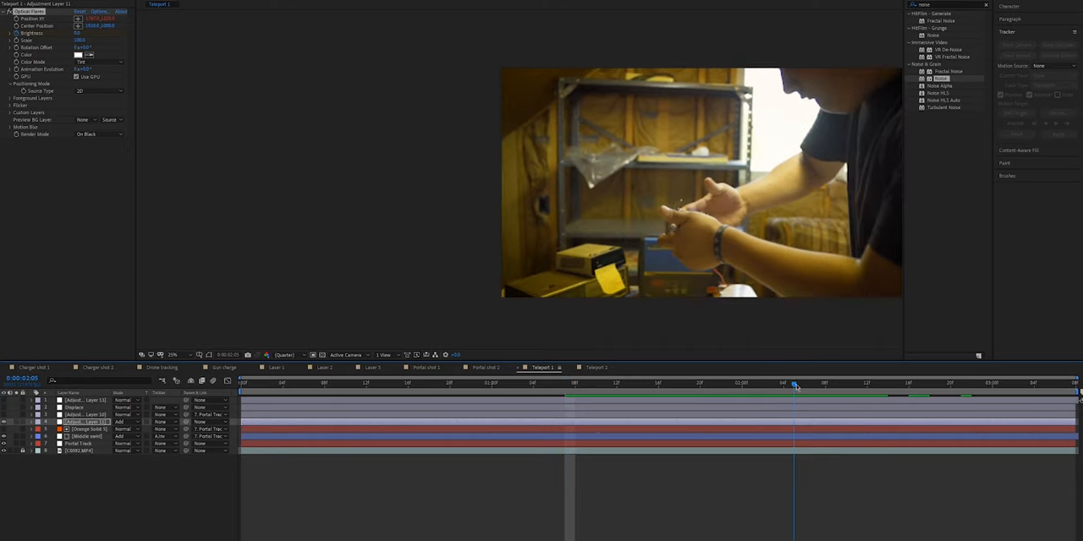
{"action": "left_click", "coordinate": [1065, 383]}
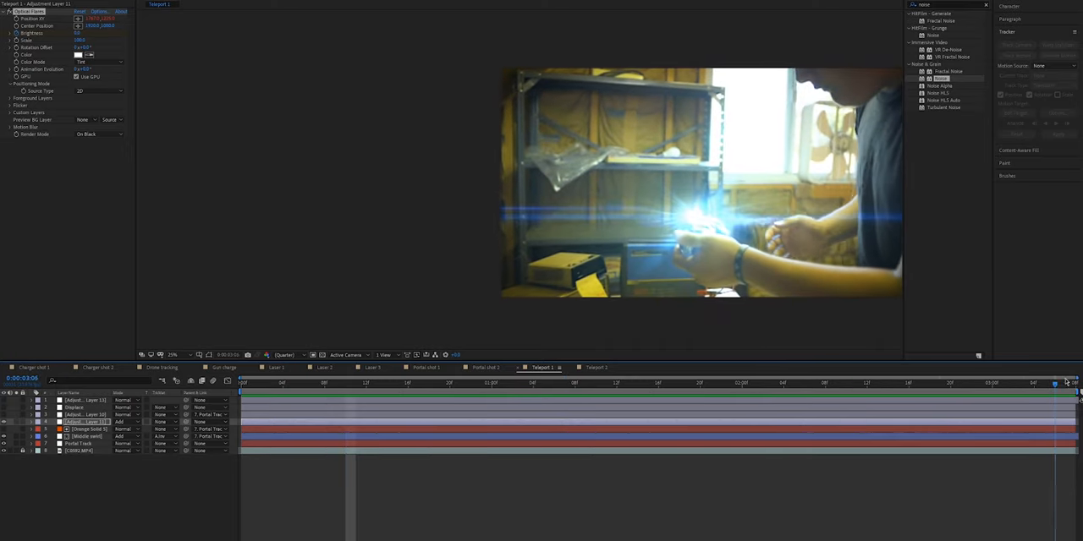
{"action": "left_click", "coordinate": [639, 383]}
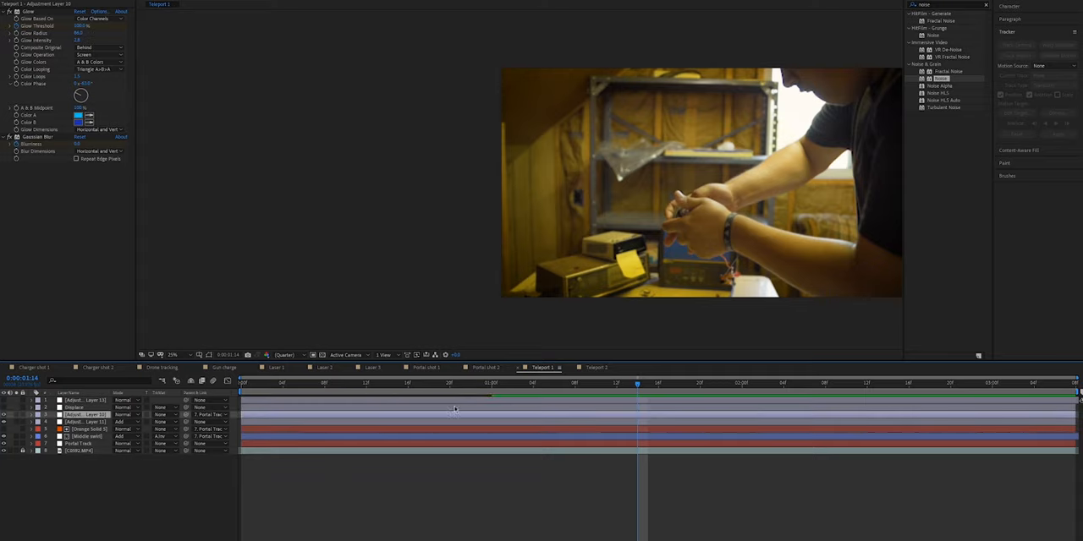
- Step through the blue flash frames and select the Displace layer to view Turbulent Displace
{"action": "left_click", "coordinate": [941, 382]}
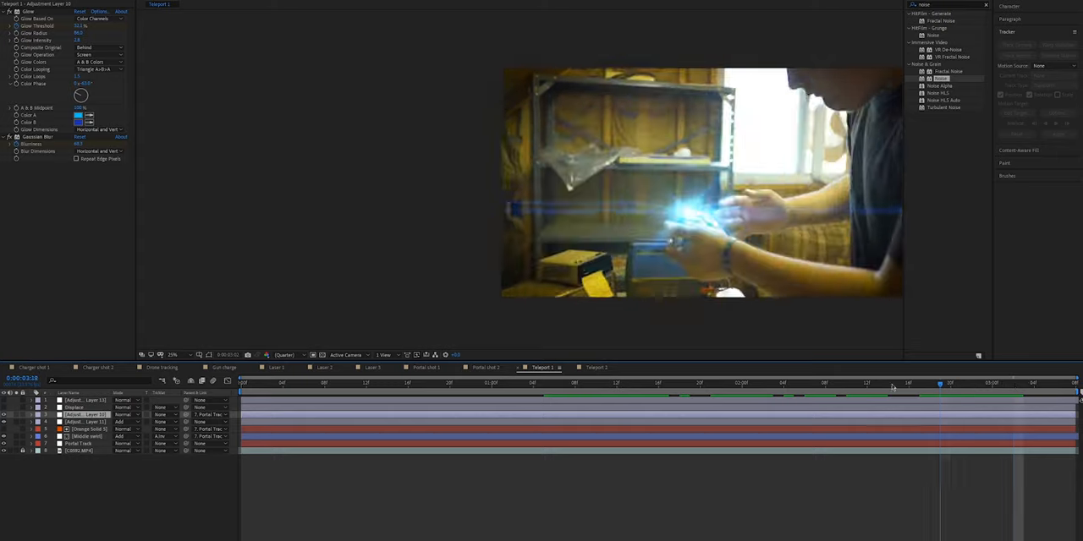
{"action": "left_click", "coordinate": [960, 386]}
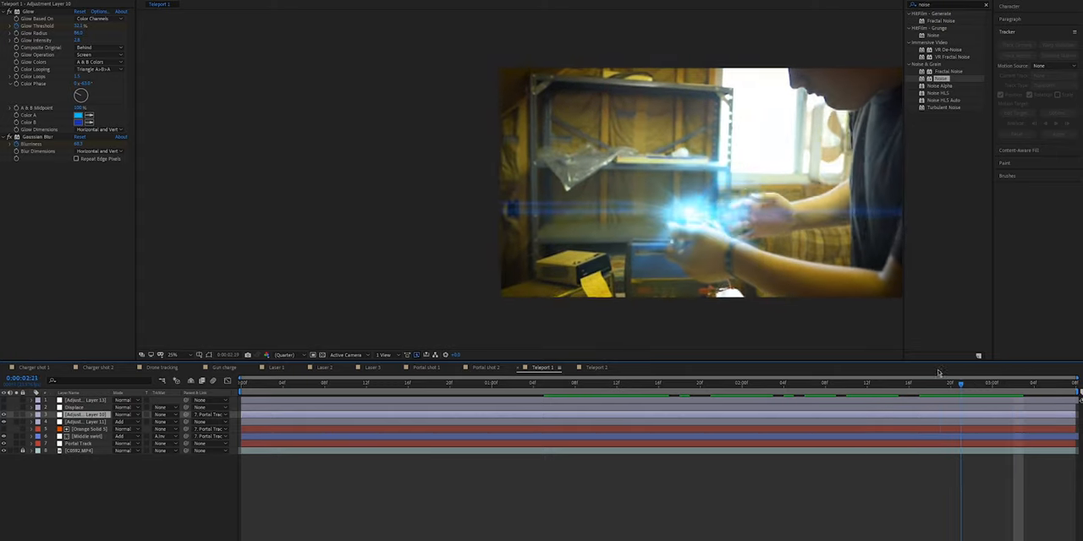
{"action": "left_click", "coordinate": [1066, 383]}
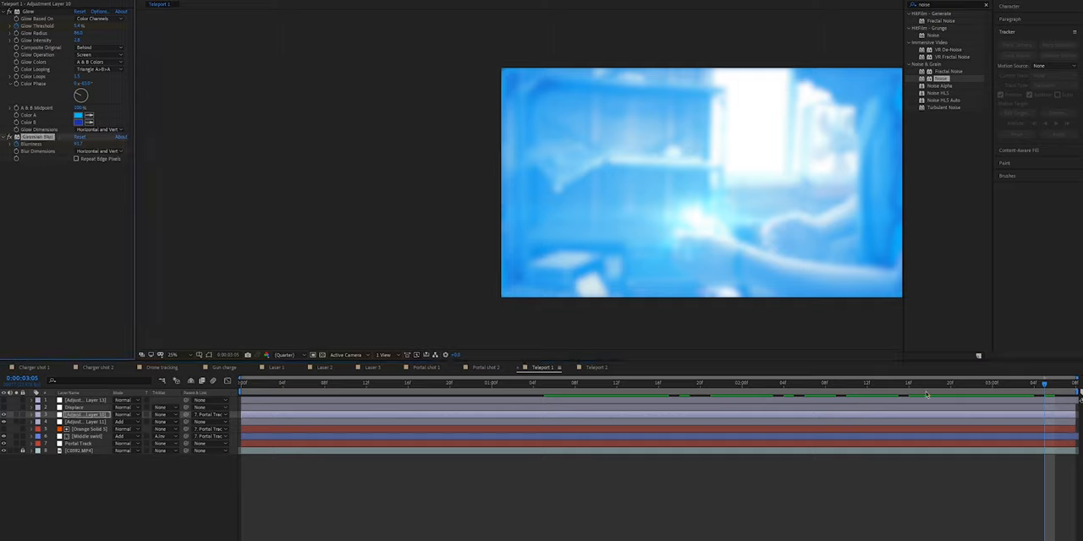
{"action": "left_click", "coordinate": [972, 383]}
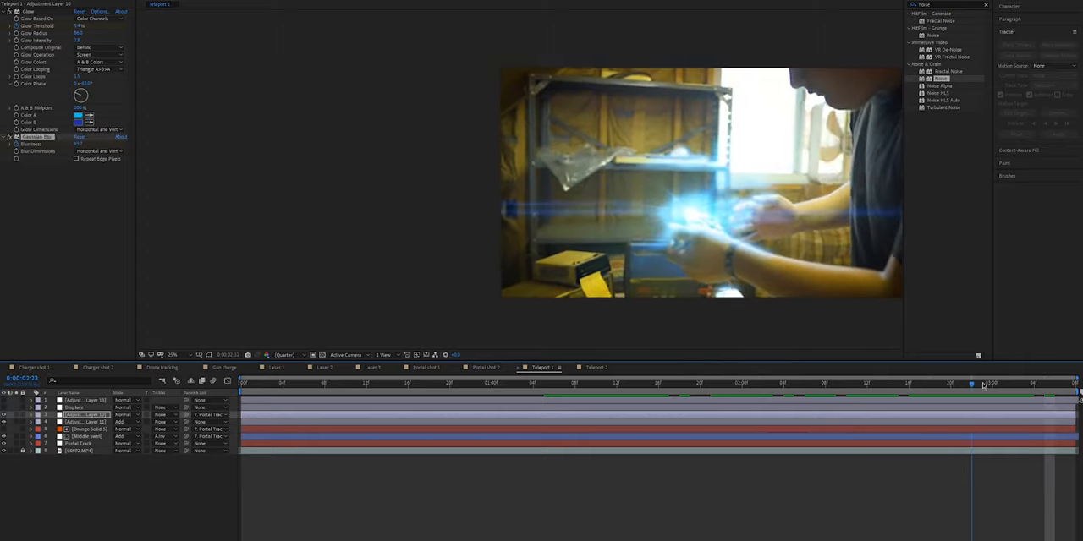
{"action": "left_click", "coordinate": [1012, 383]}
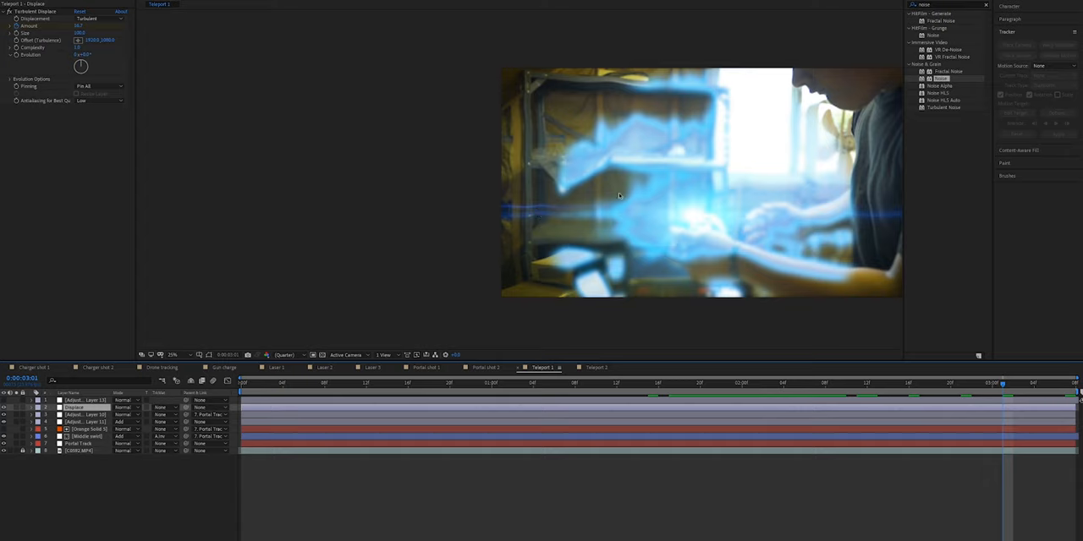
{"action": "mouse_move", "coordinate": [748, 254]}
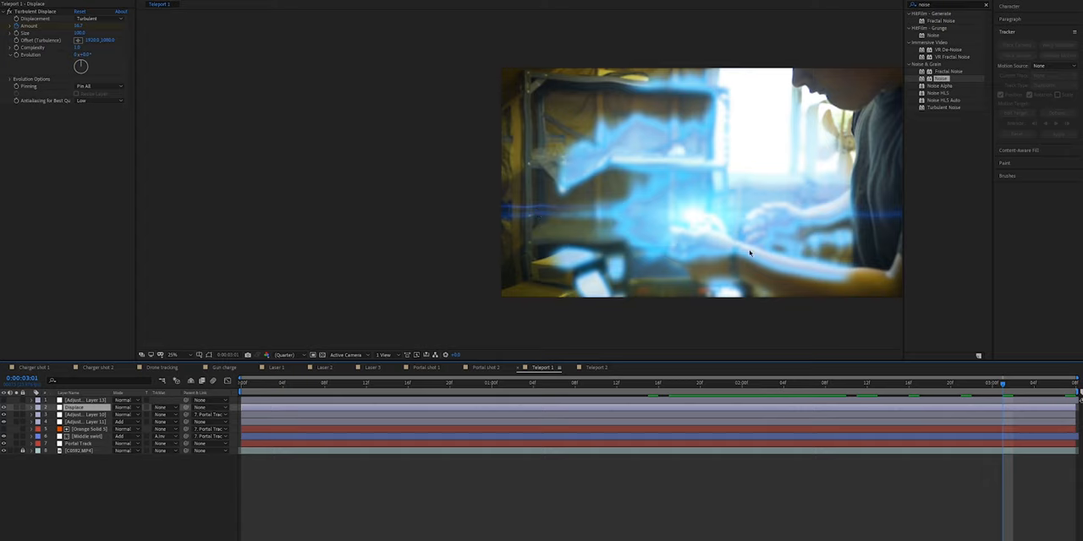
{"action": "mouse_move", "coordinate": [576, 84]}
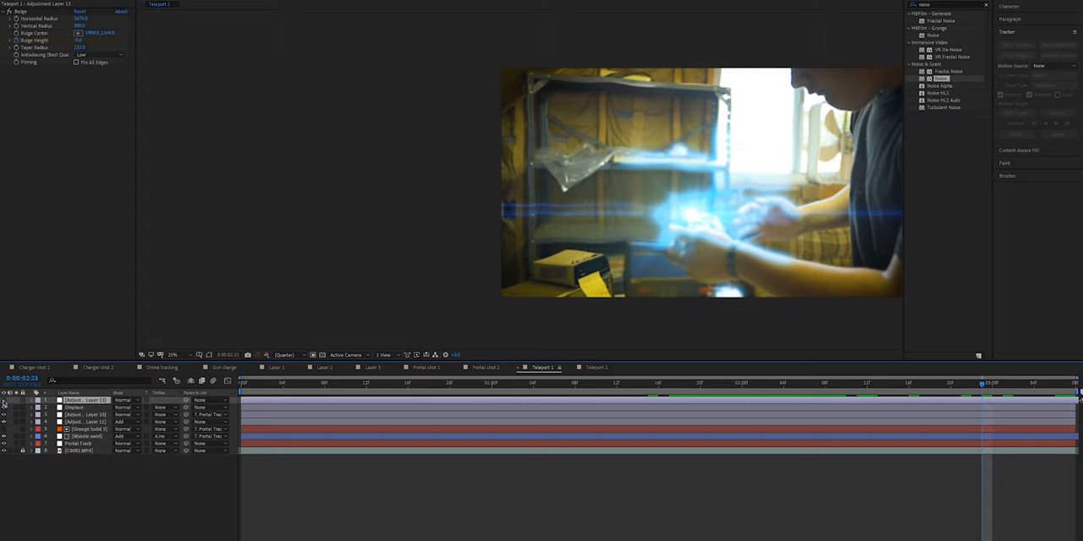
- Clear the layer selection and switch to the Teleport 2 composition
{"action": "left_click", "coordinate": [722, 383]}
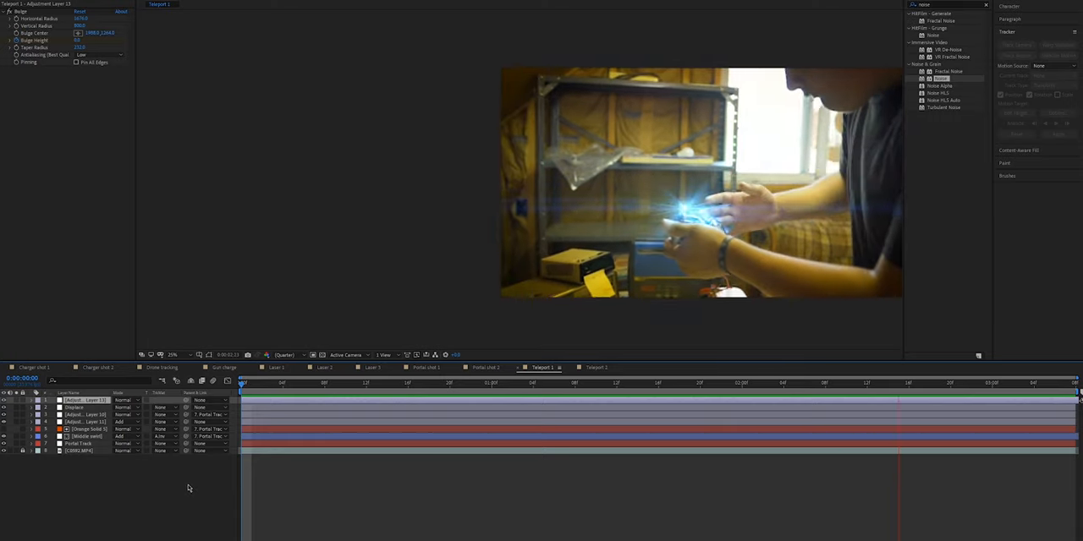
{"action": "left_click", "coordinate": [596, 367]}
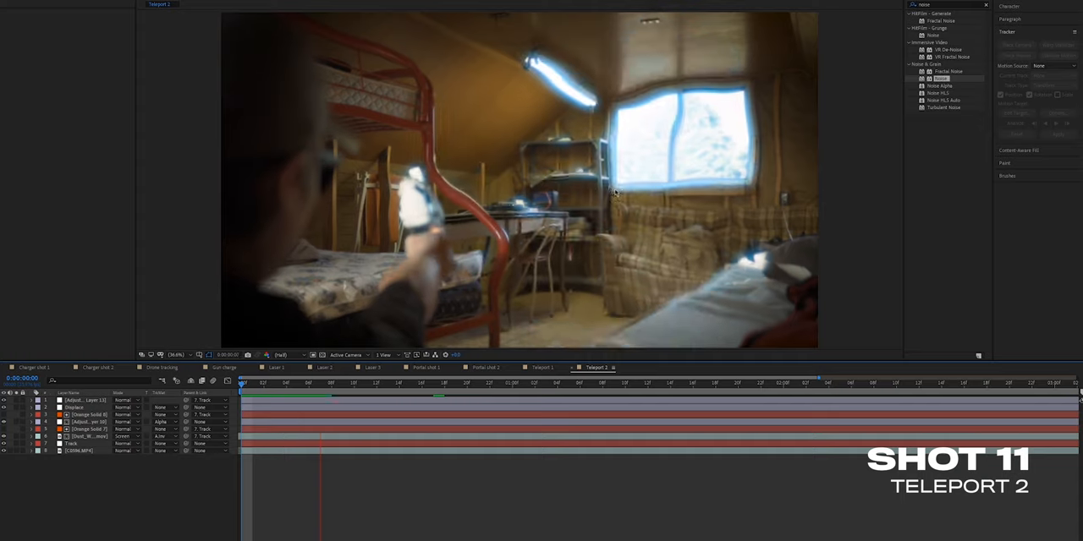
- Return to Teleport 1 and select the Displace layer to review Turbulent Displace
{"action": "left_click", "coordinate": [377, 382]}
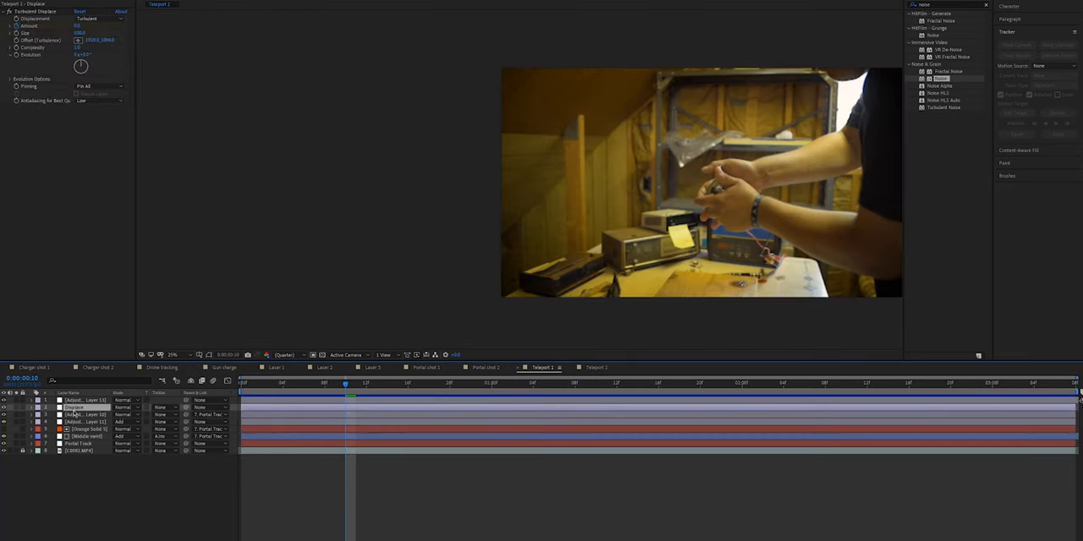
{"action": "left_click", "coordinate": [596, 368]}
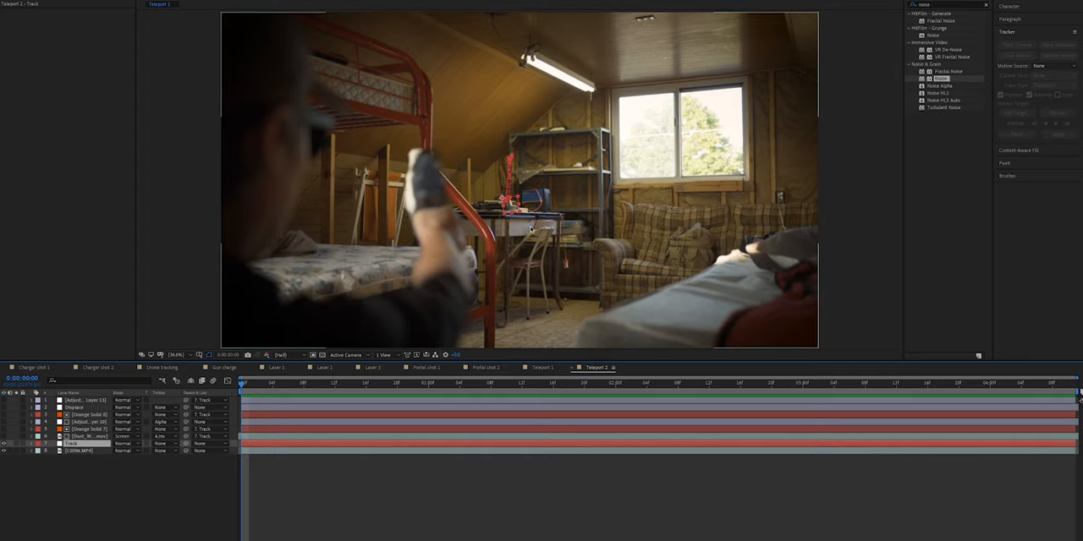
{"action": "mouse_move", "coordinate": [527, 288]}
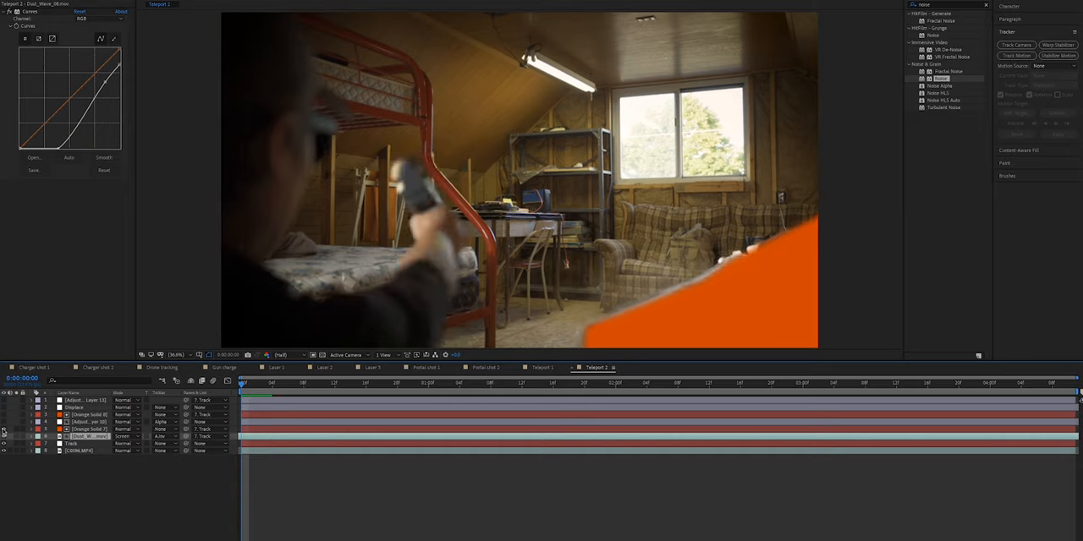
- Hide the orange solid again after viewing Dust_Wave_08.mov's Curves in Teleport 2
{"action": "left_click", "coordinate": [522, 383]}
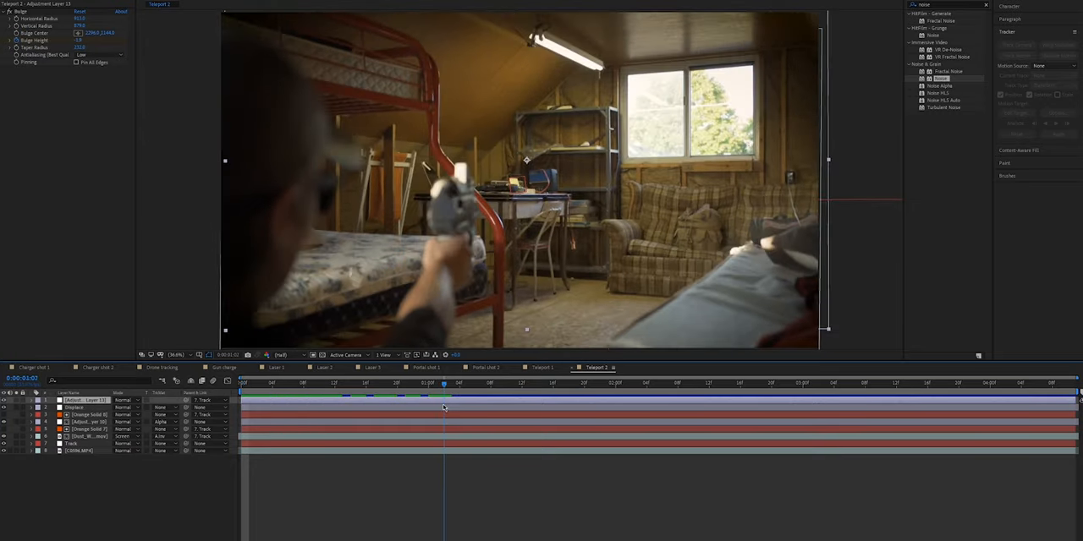
- Drag the Teleport 2 playhead back to an early frame of the bulge-warped room
{"action": "left_click", "coordinate": [302, 383]}
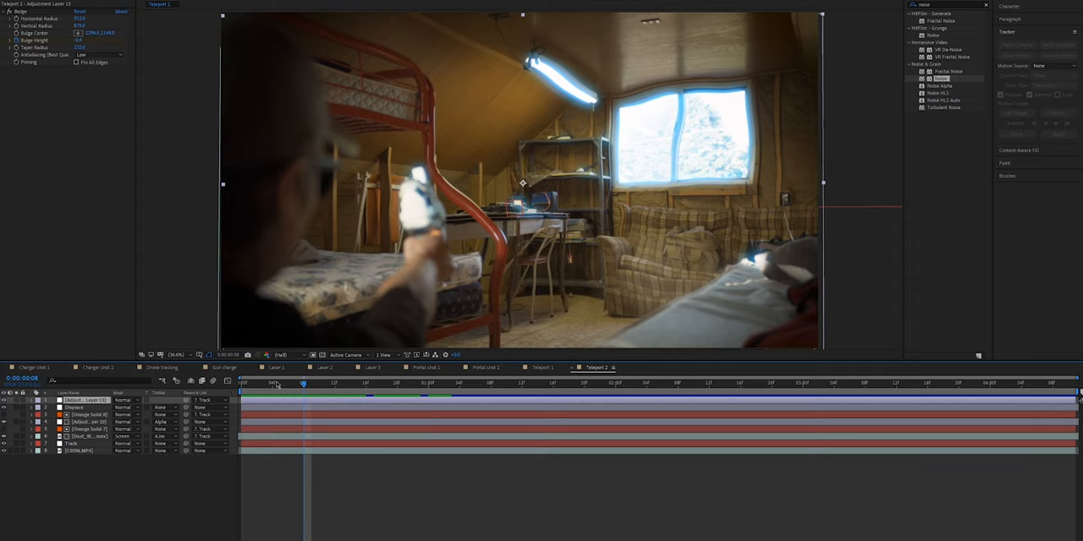